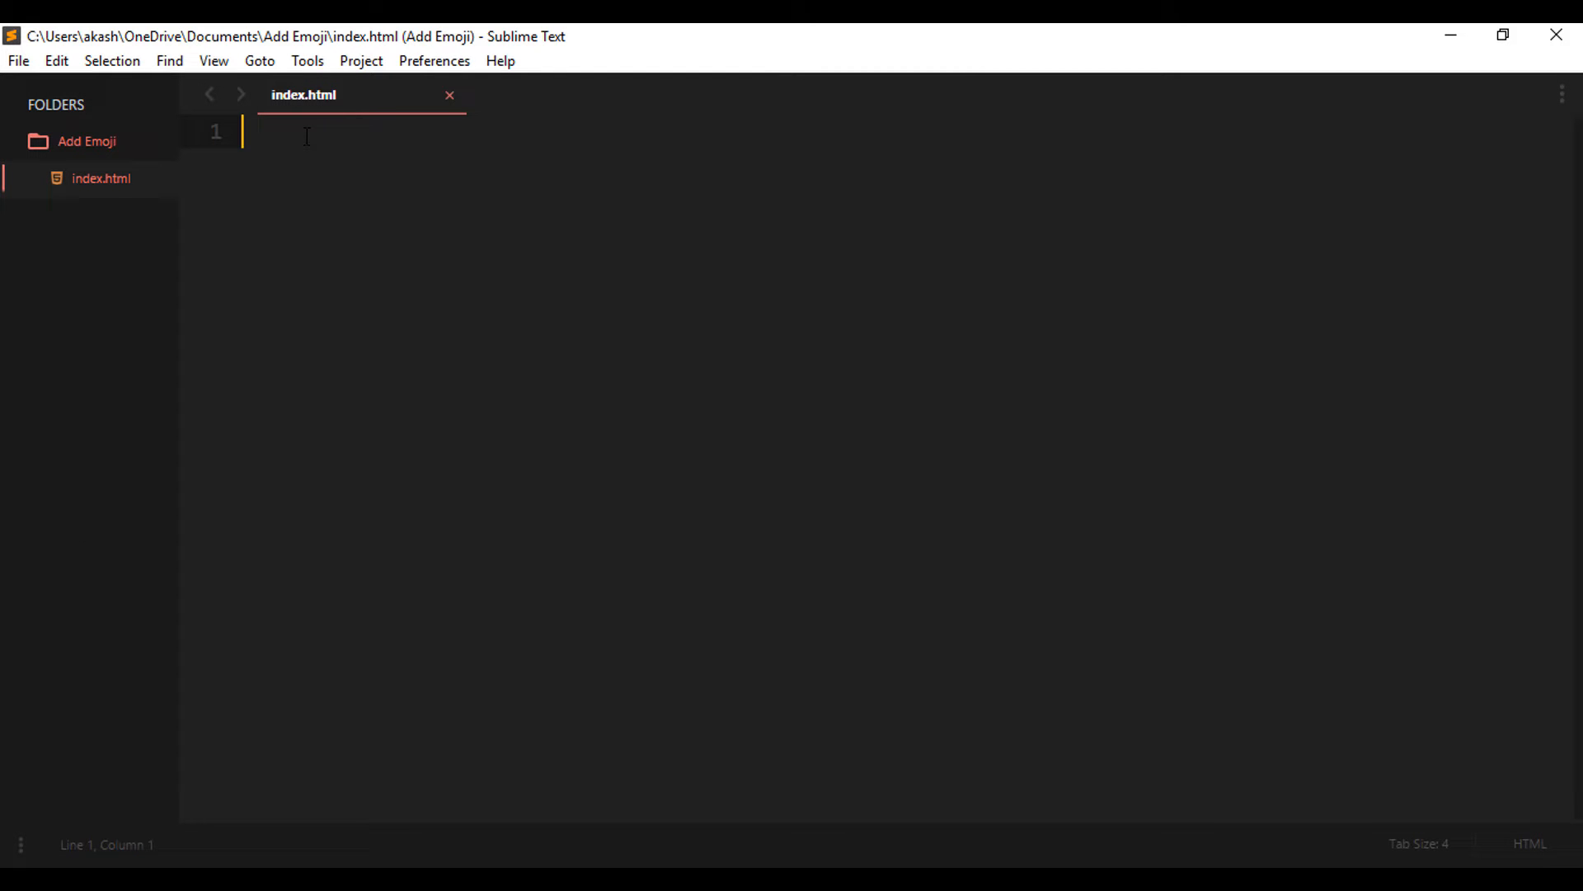
Insert the HTML boilerplate titled 'Add Emoji' and add an empty style block in the head.
{"action": "type", "text": "!DOCTYPE html>"}
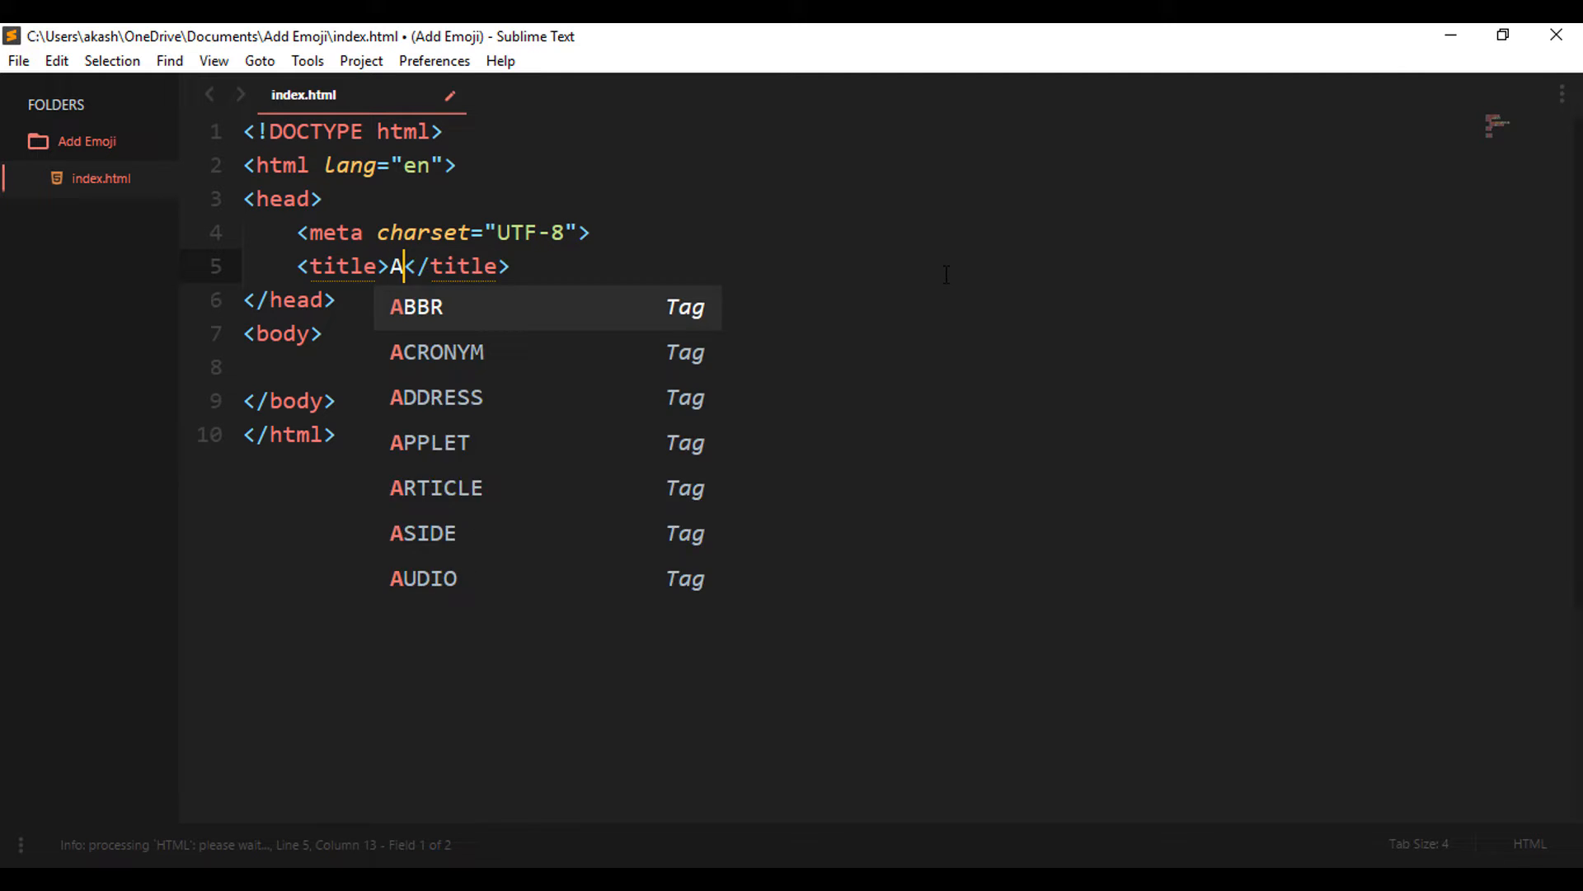
{"action": "type", "text": "dd Emoji"}
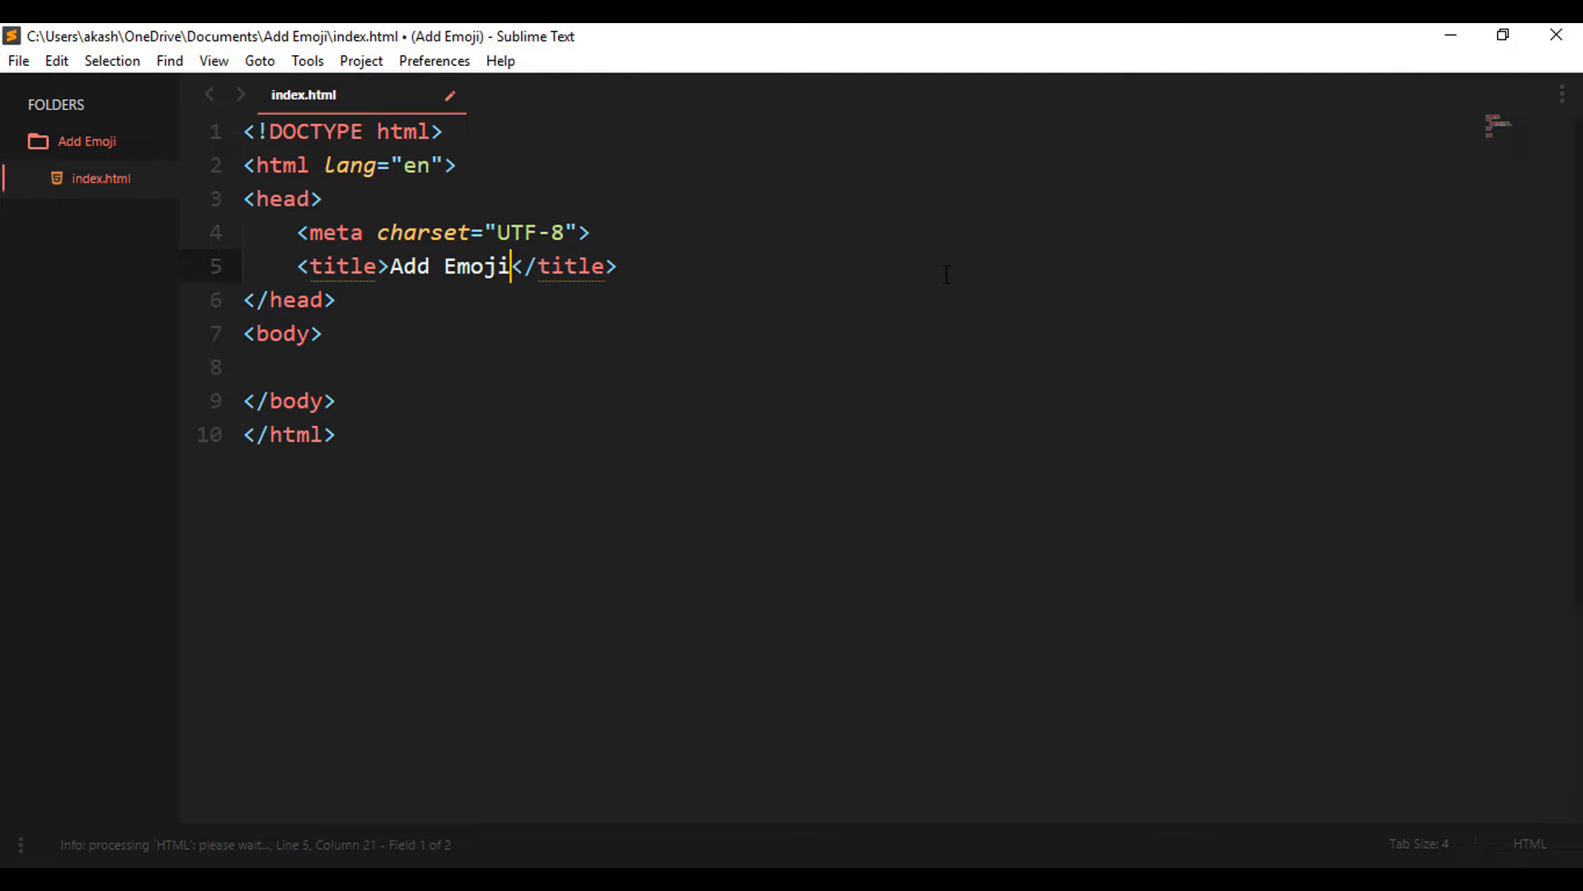
{"action": "left_click", "coordinate": [617, 266]}
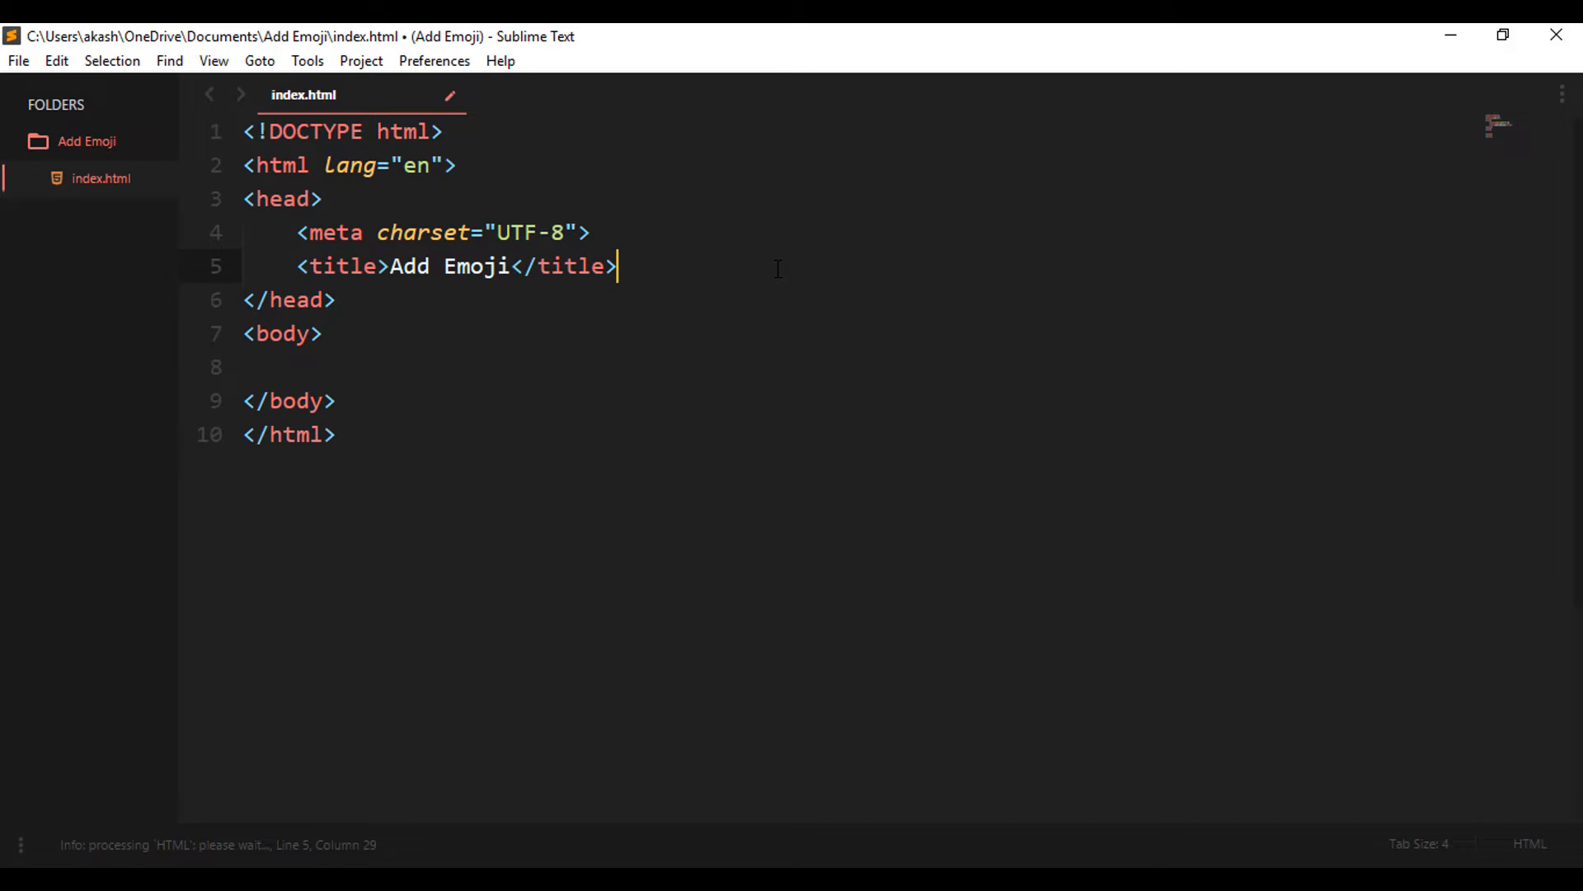
{"action": "type", "text": "style type=\"text/css\"></style>"}
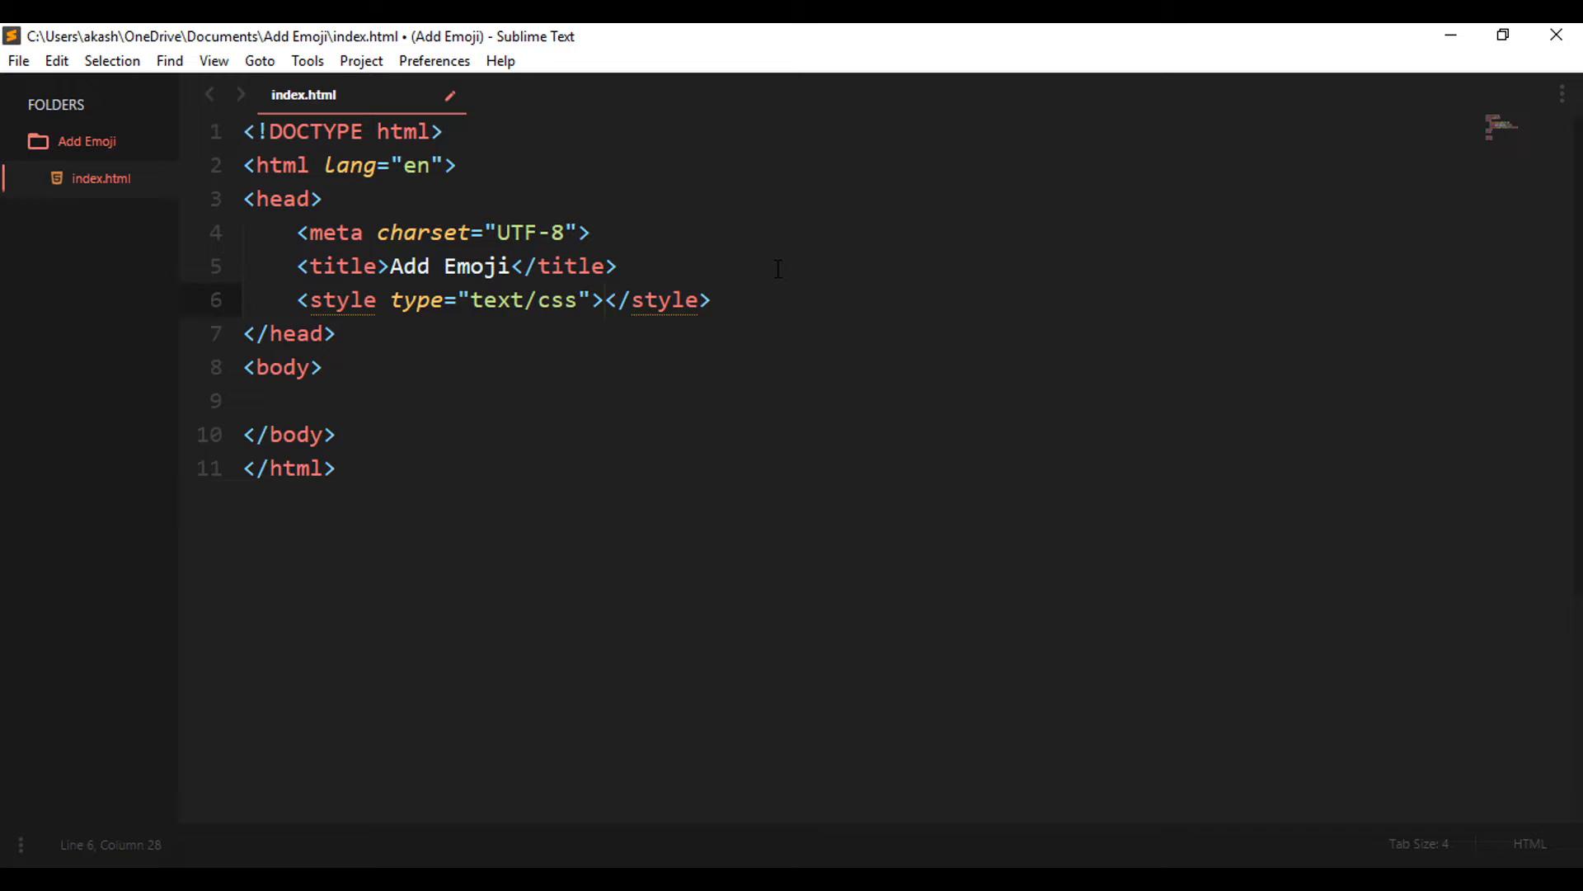
Give the body a #3FE9E7 cyan background and add an empty paragraph inside the body.
{"action": "type", "text": "body"}
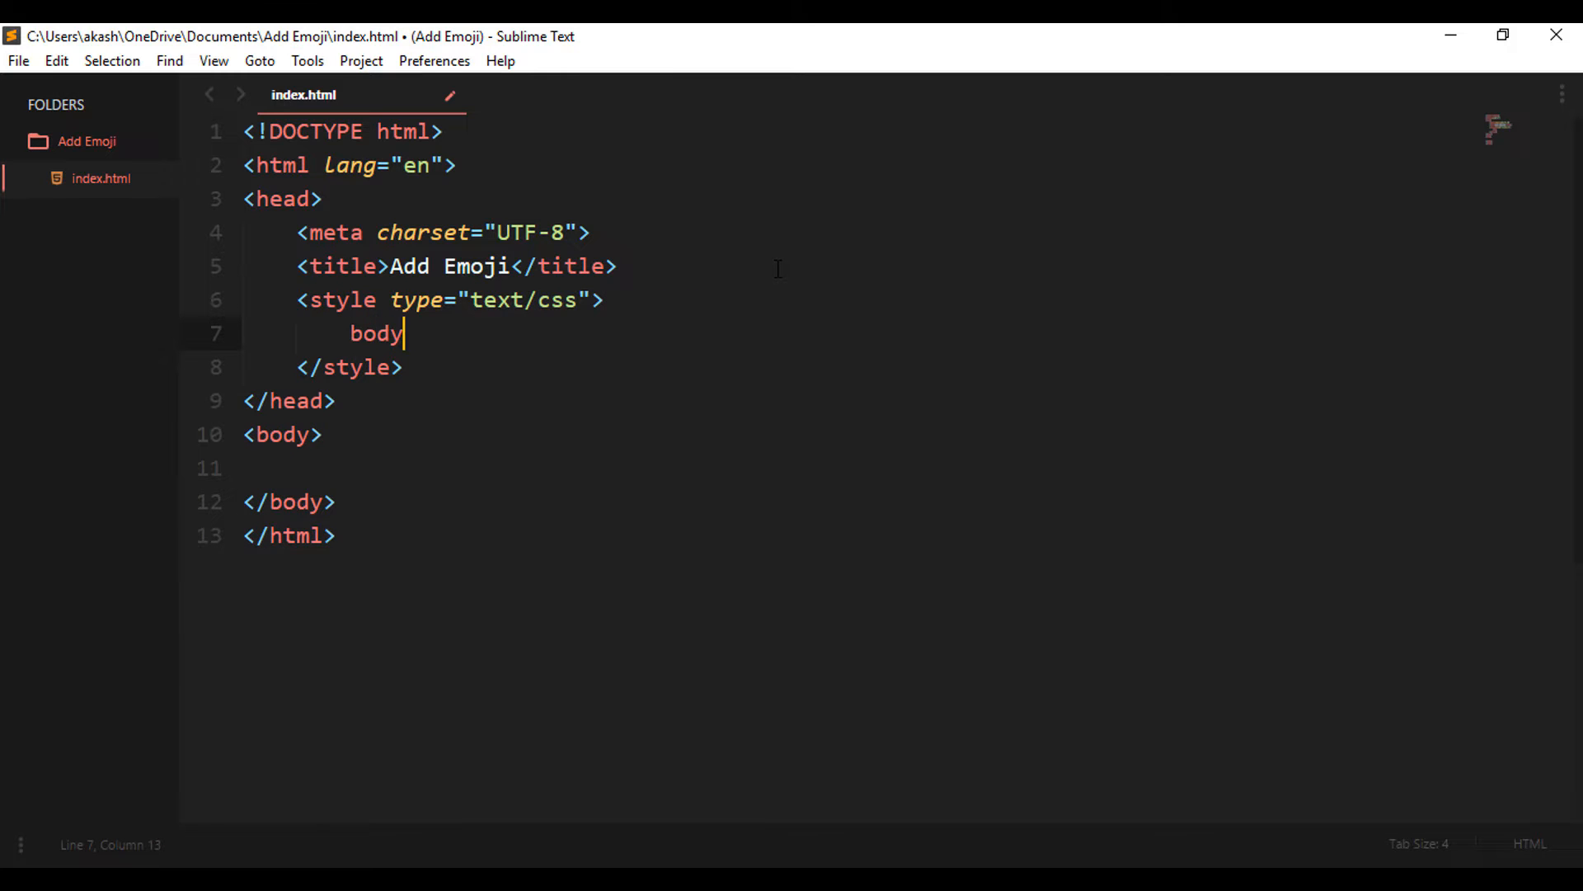
{"action": "type", "text": "{"}
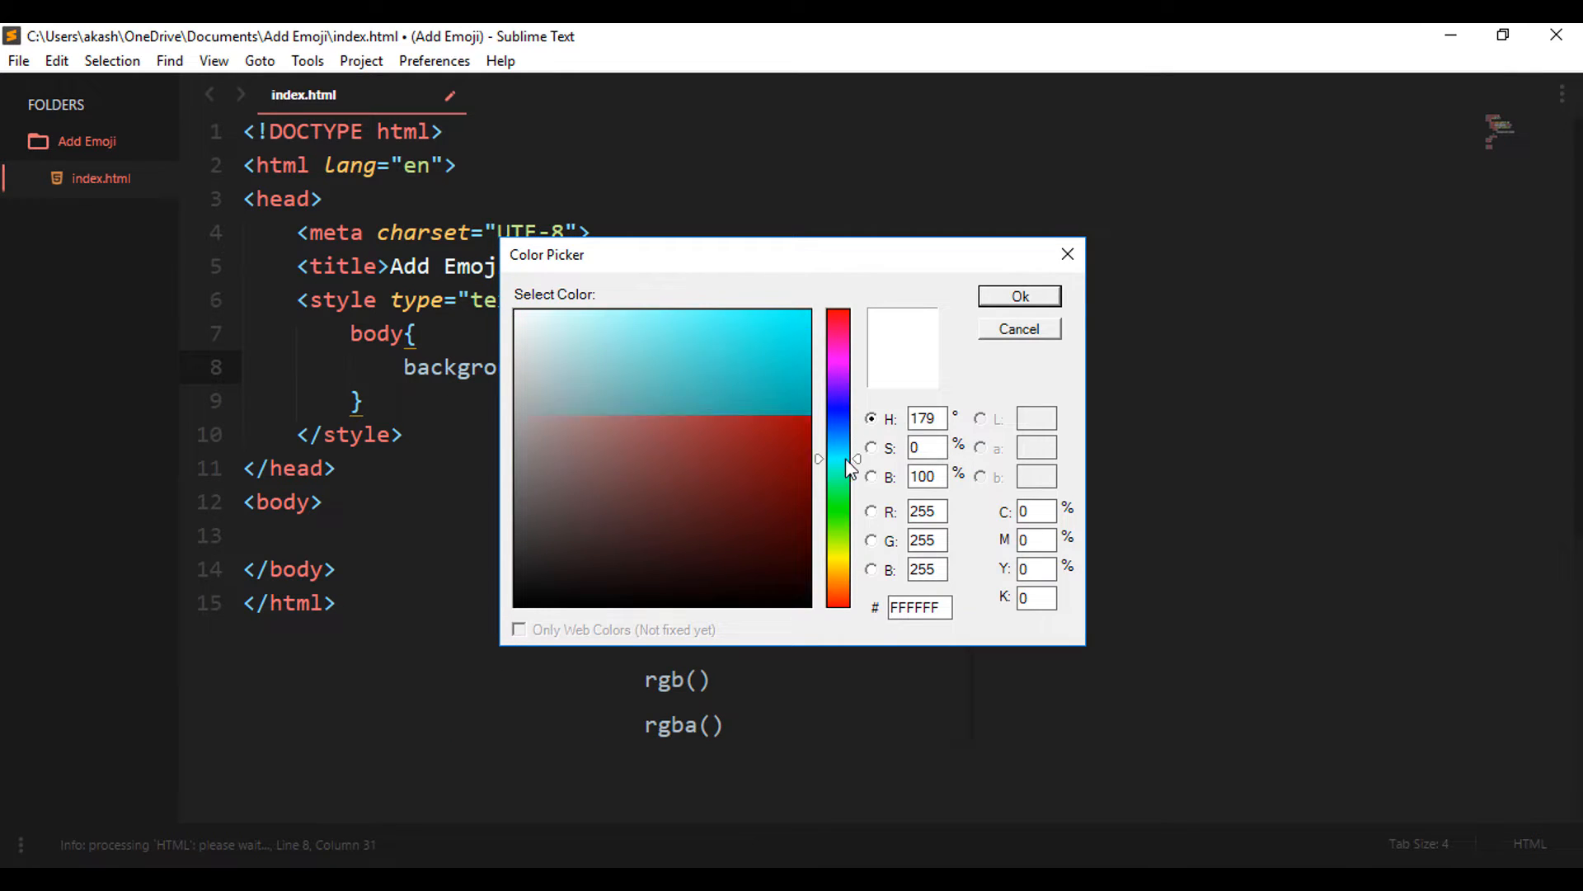
{"action": "left_click", "coordinate": [732, 335]}
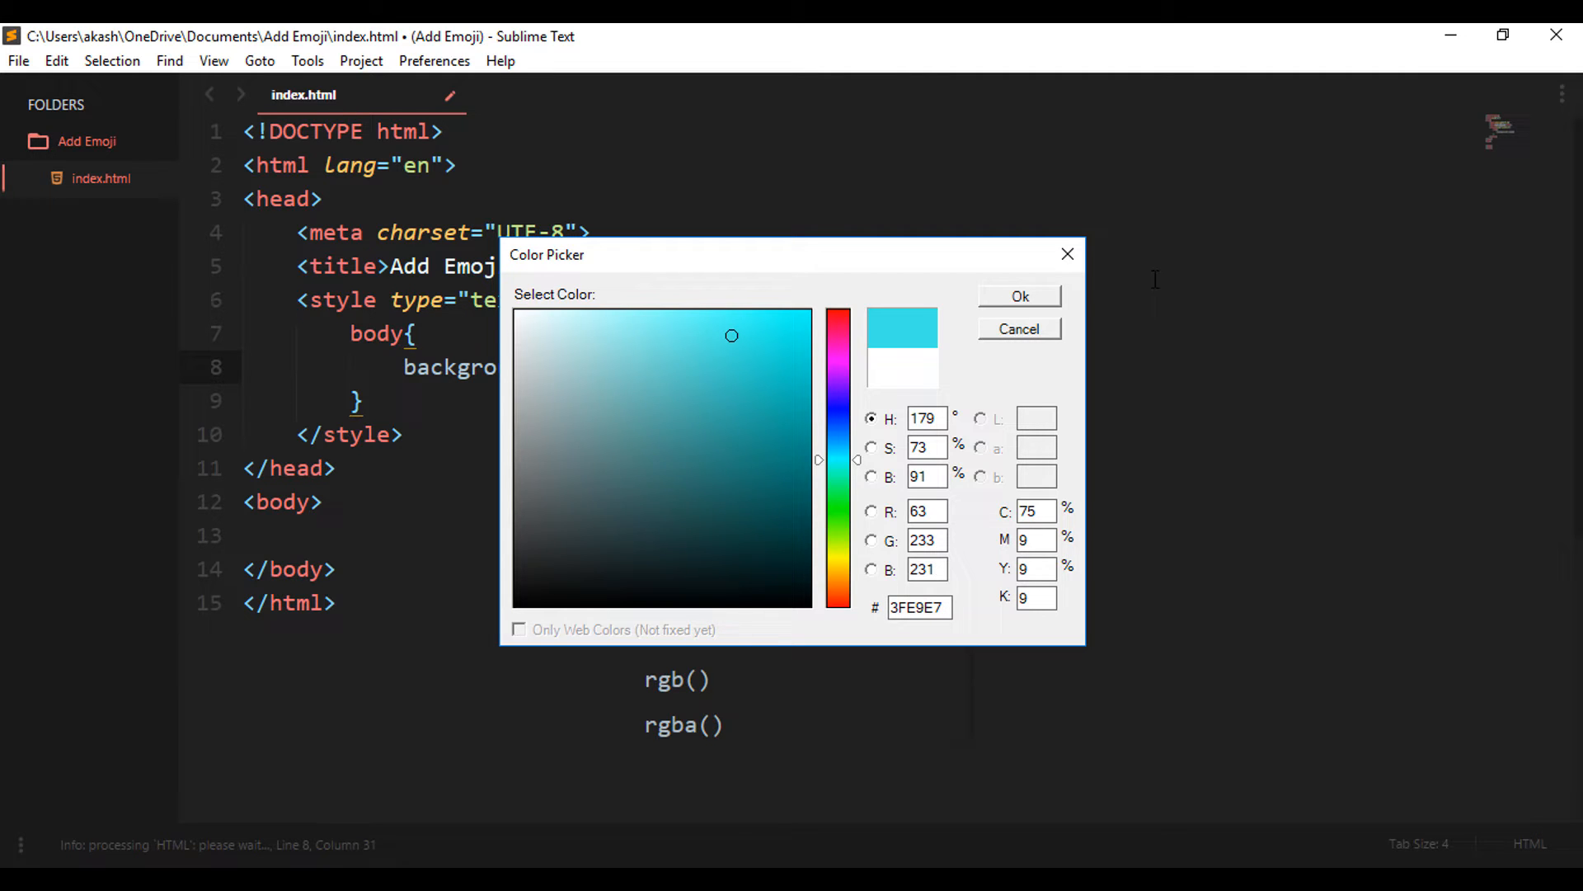
{"action": "left_click", "coordinate": [1019, 296]}
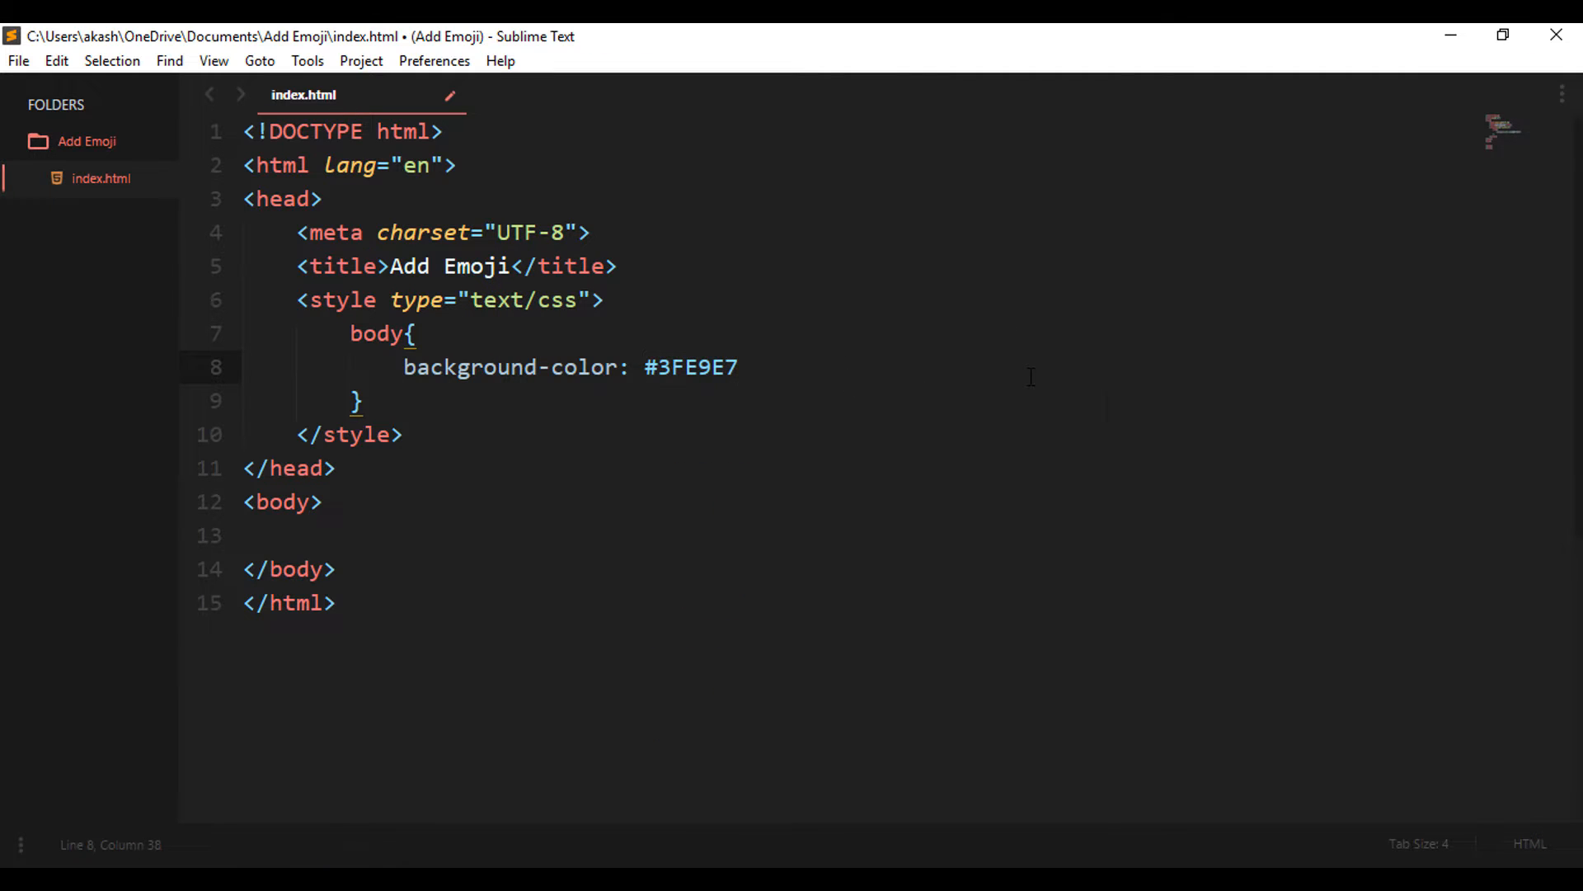
{"action": "type", "text": ";"}
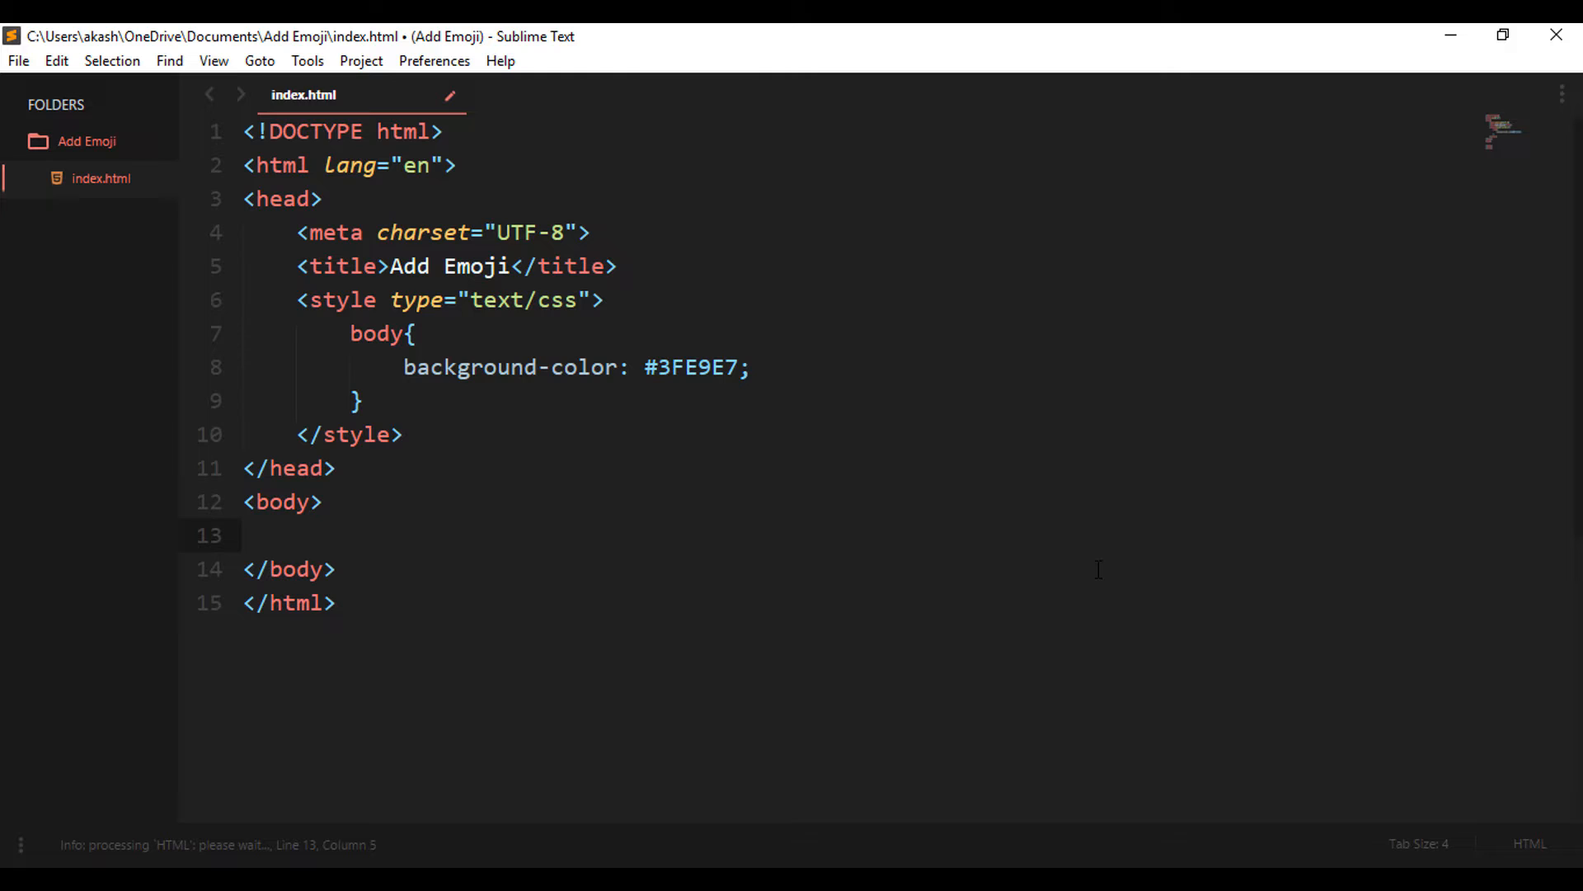
{"action": "type", "text": "p></p>"}
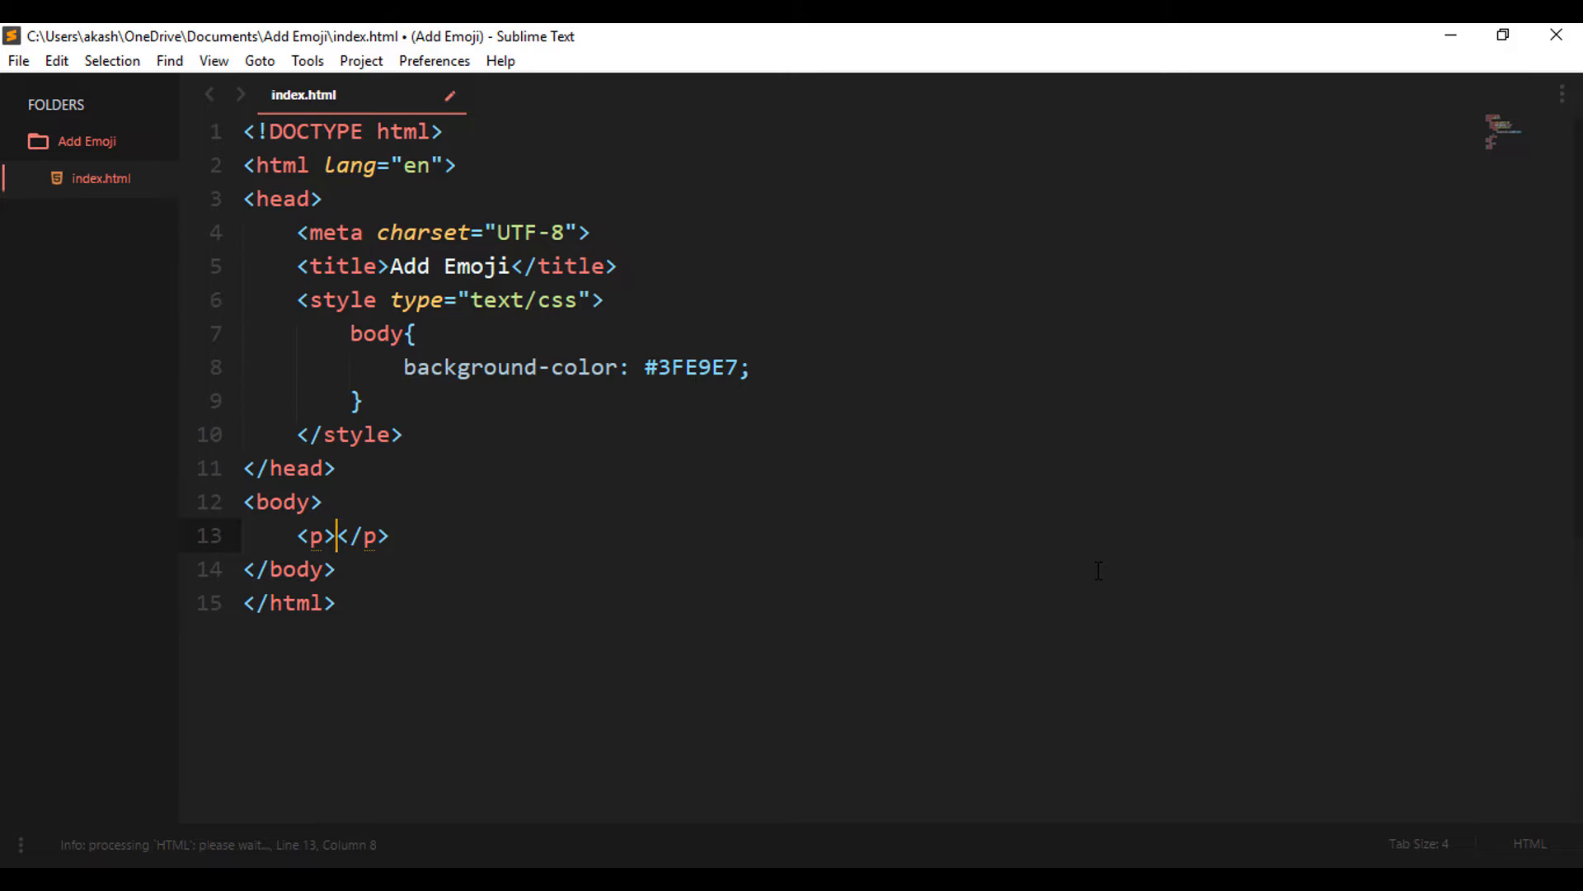
Type the hex emoji entity &#x1F608 inside the paragraph tags.
{"action": "type", "text": "&#"}
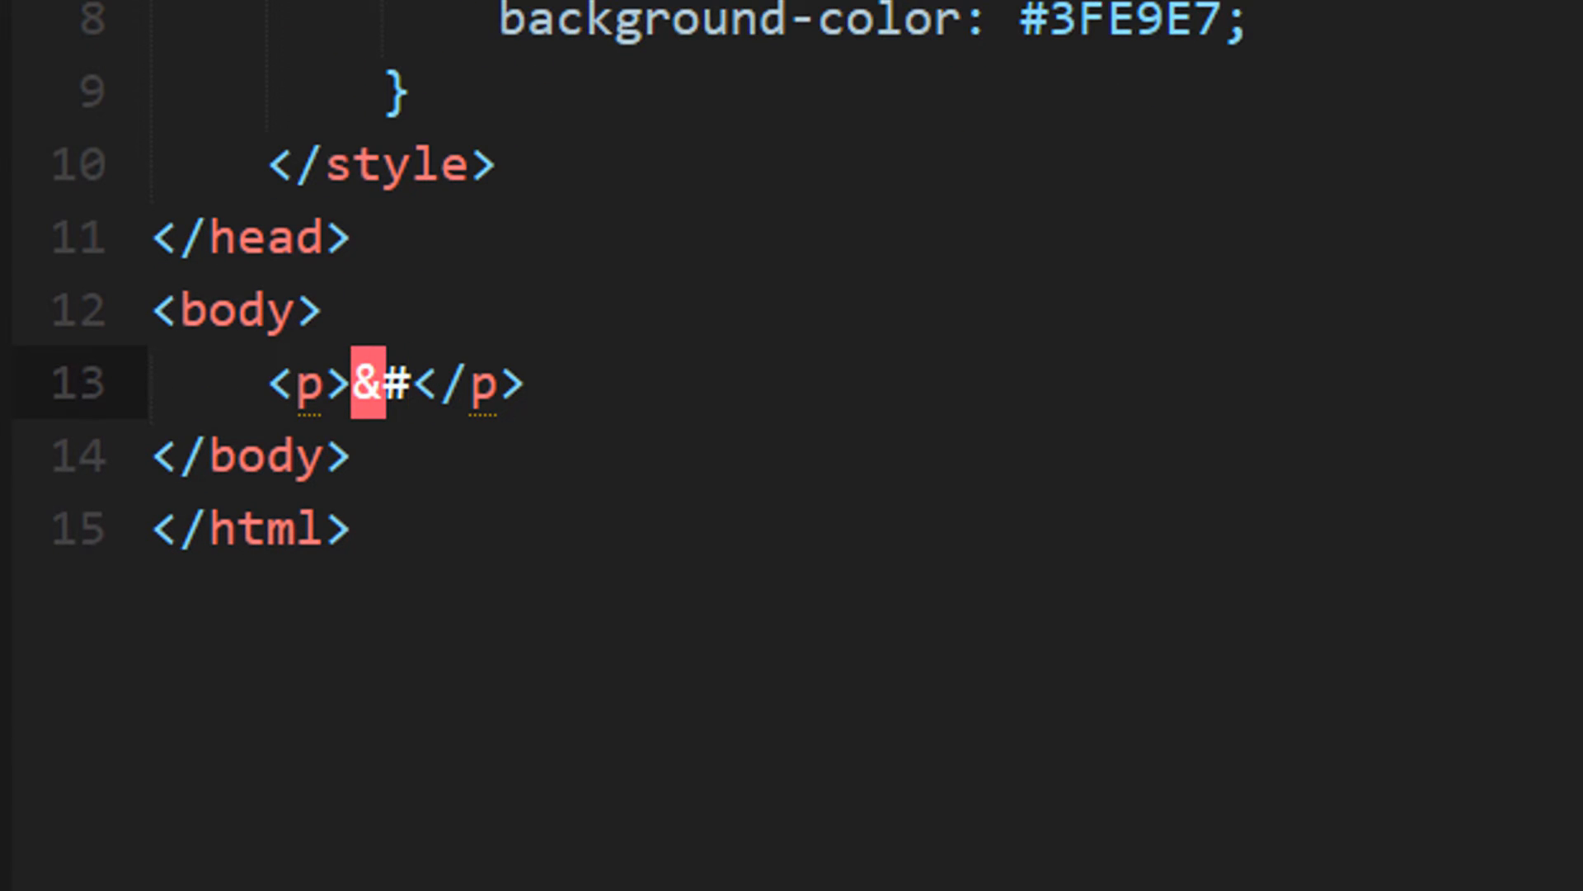
{"action": "type", "text": "x1"}
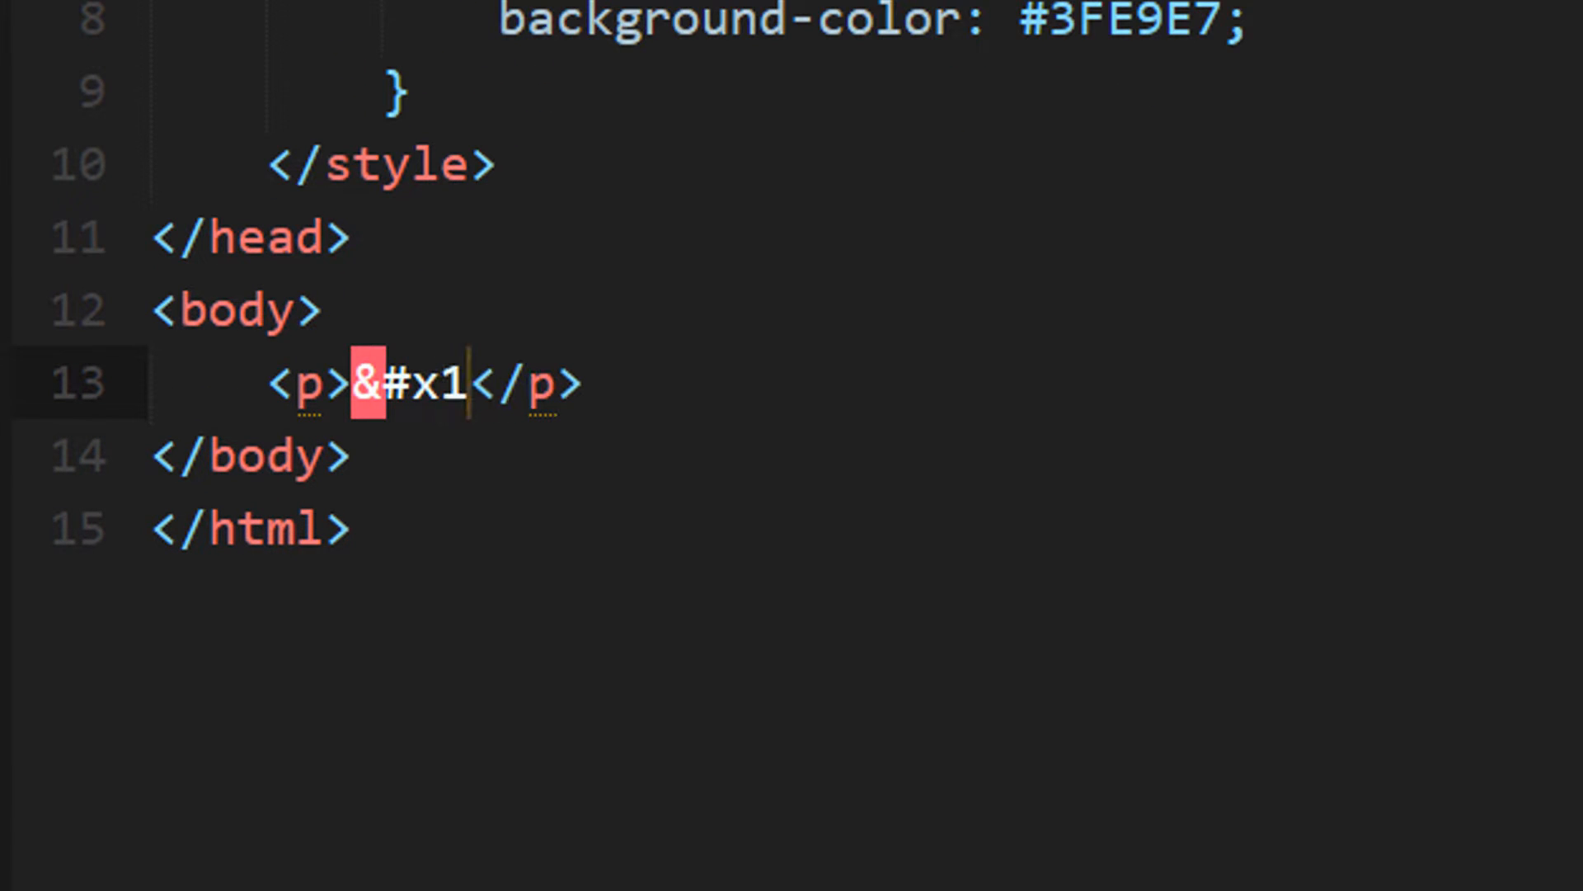
{"action": "type", "text": "F"}
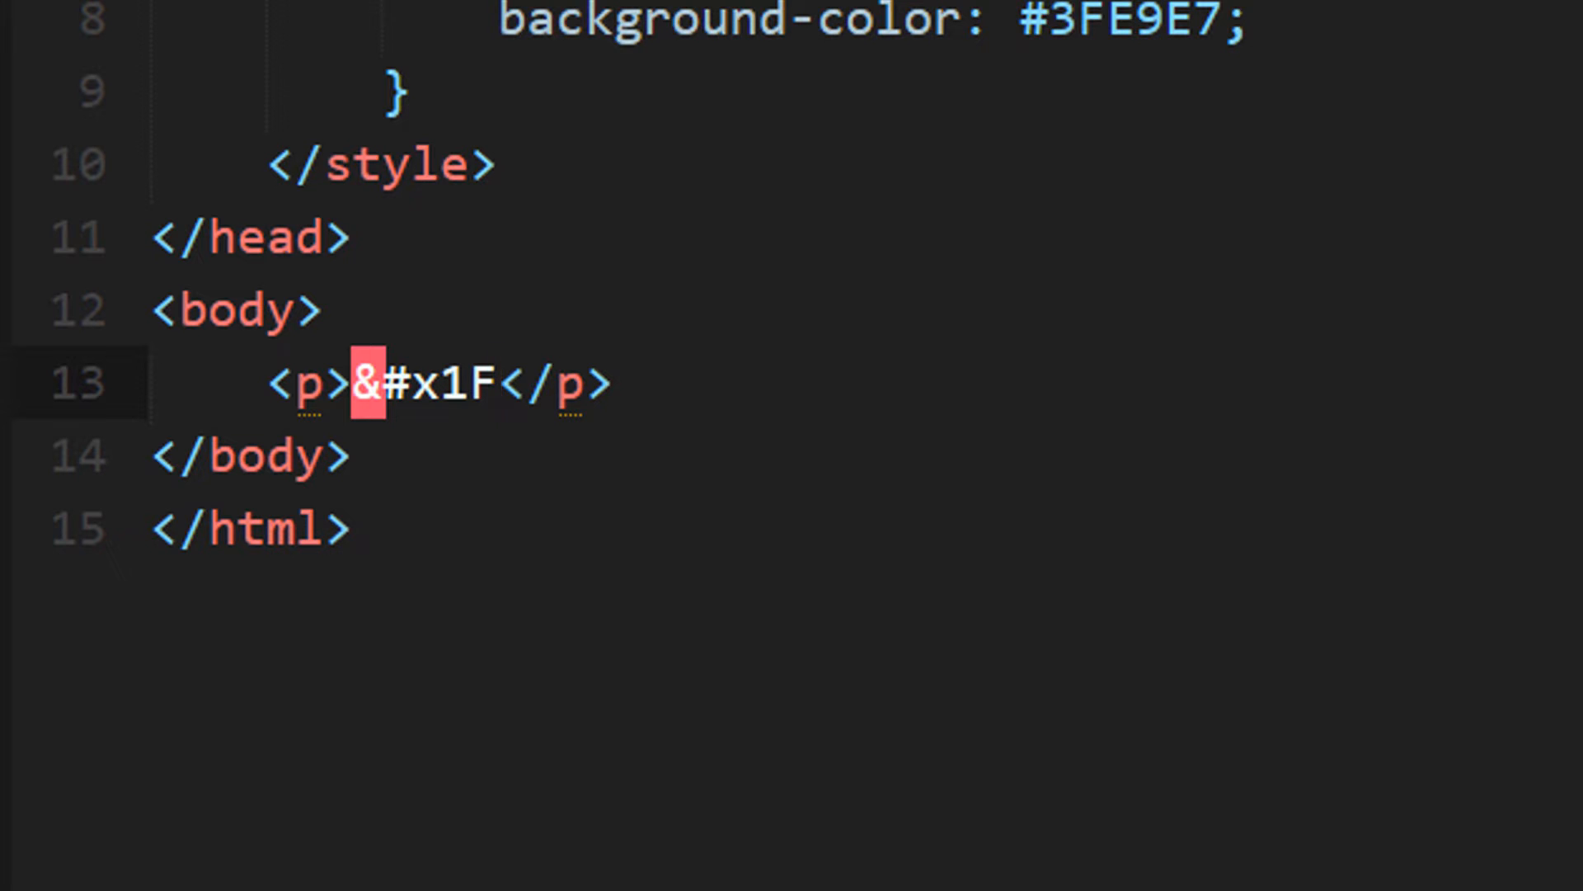
{"action": "type", "text": "608"}
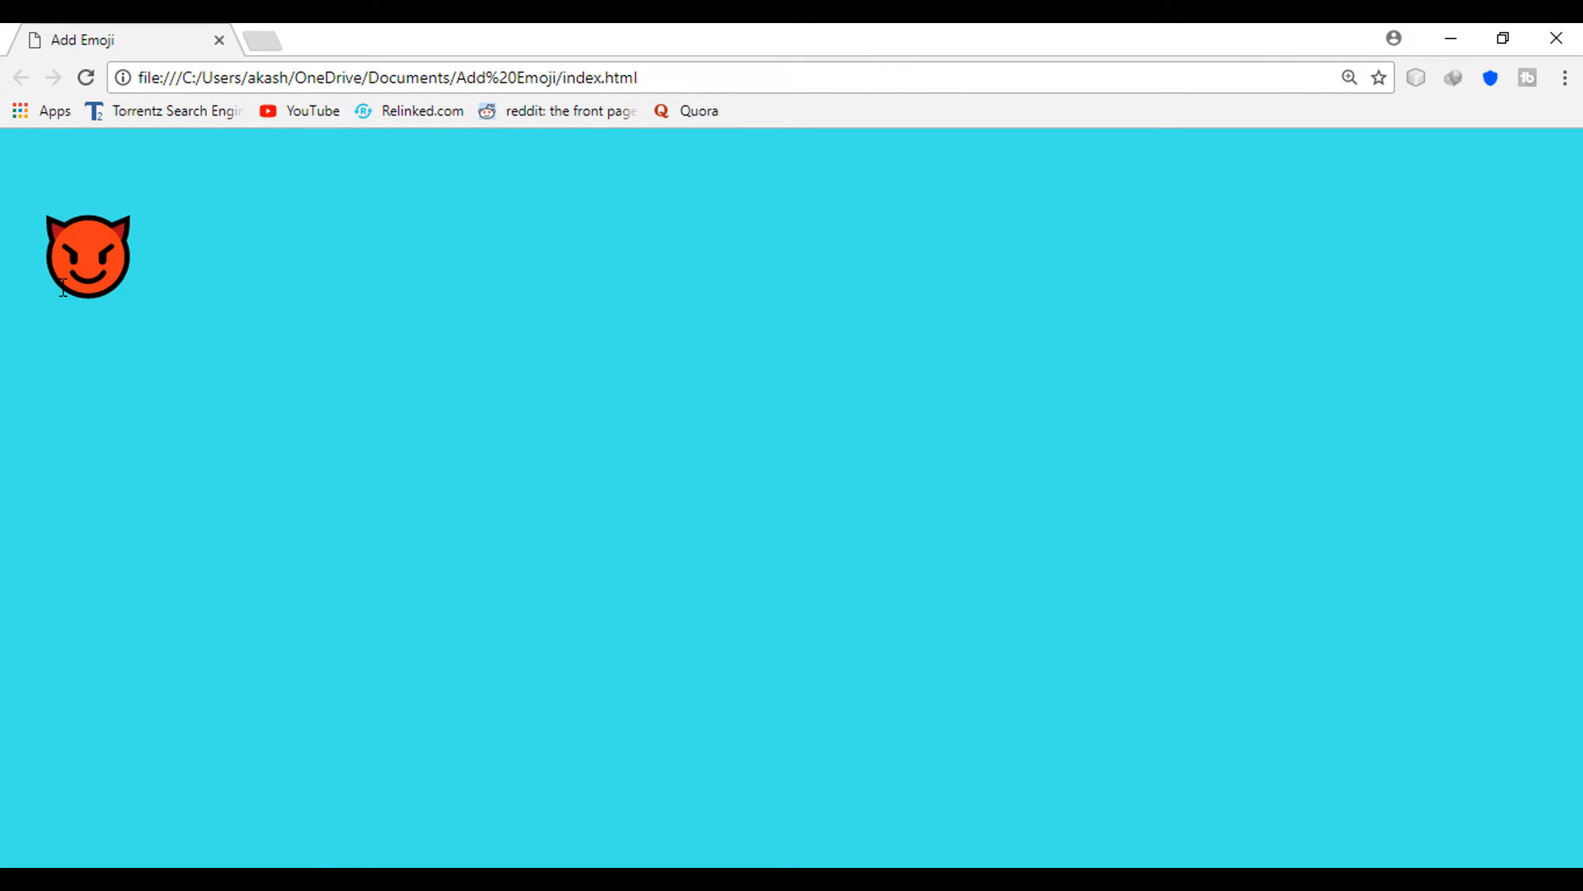
{"action": "mouse_move", "coordinate": [521, 840]}
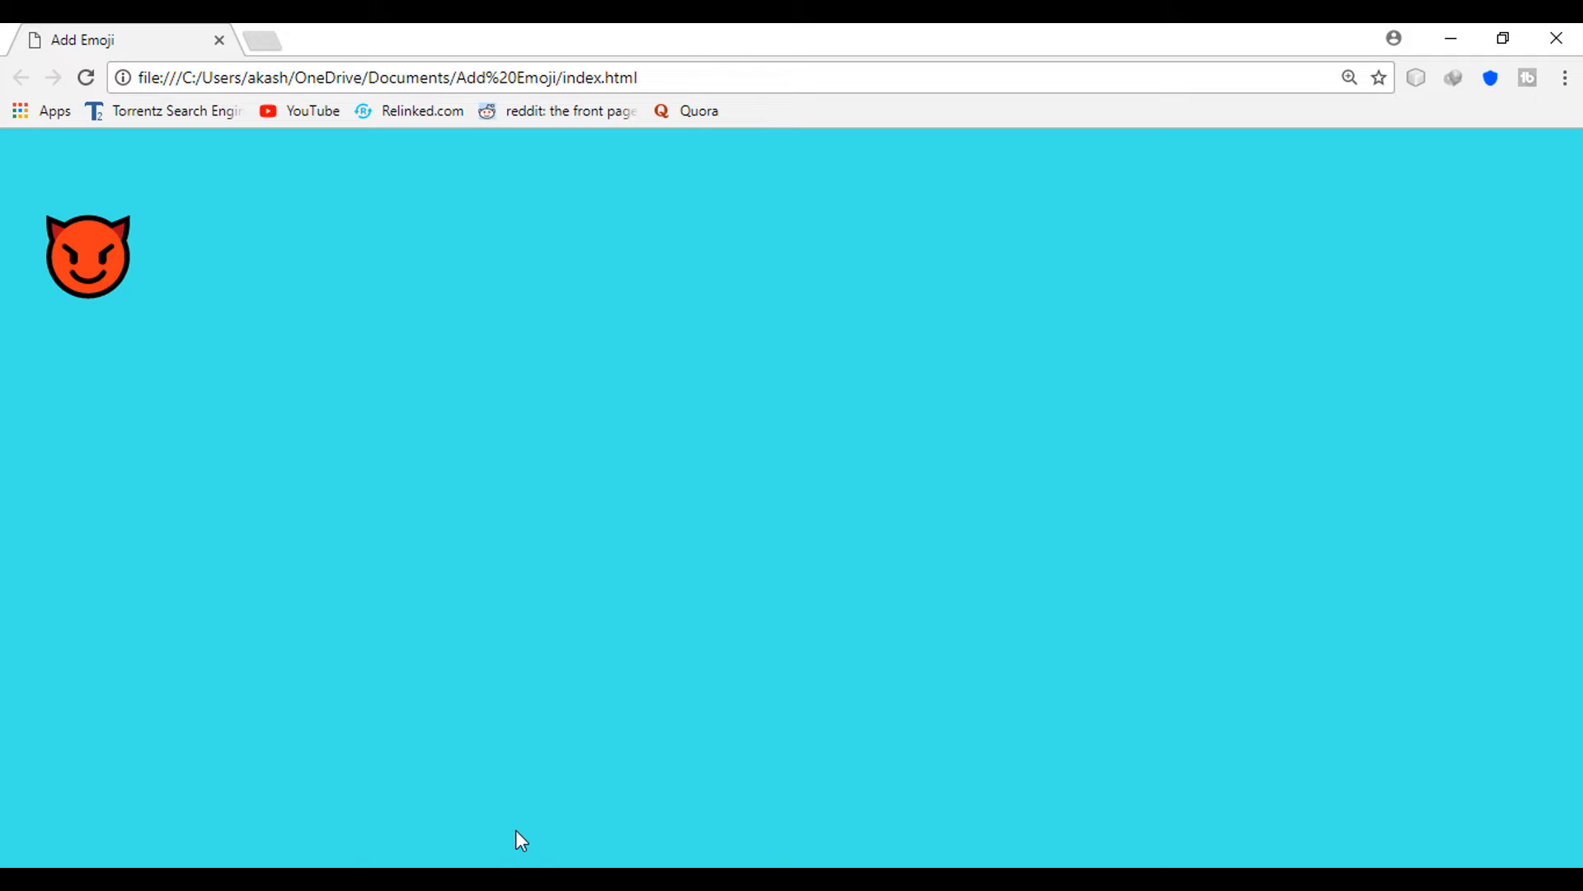
{"action": "mouse_move", "coordinate": [543, 856]}
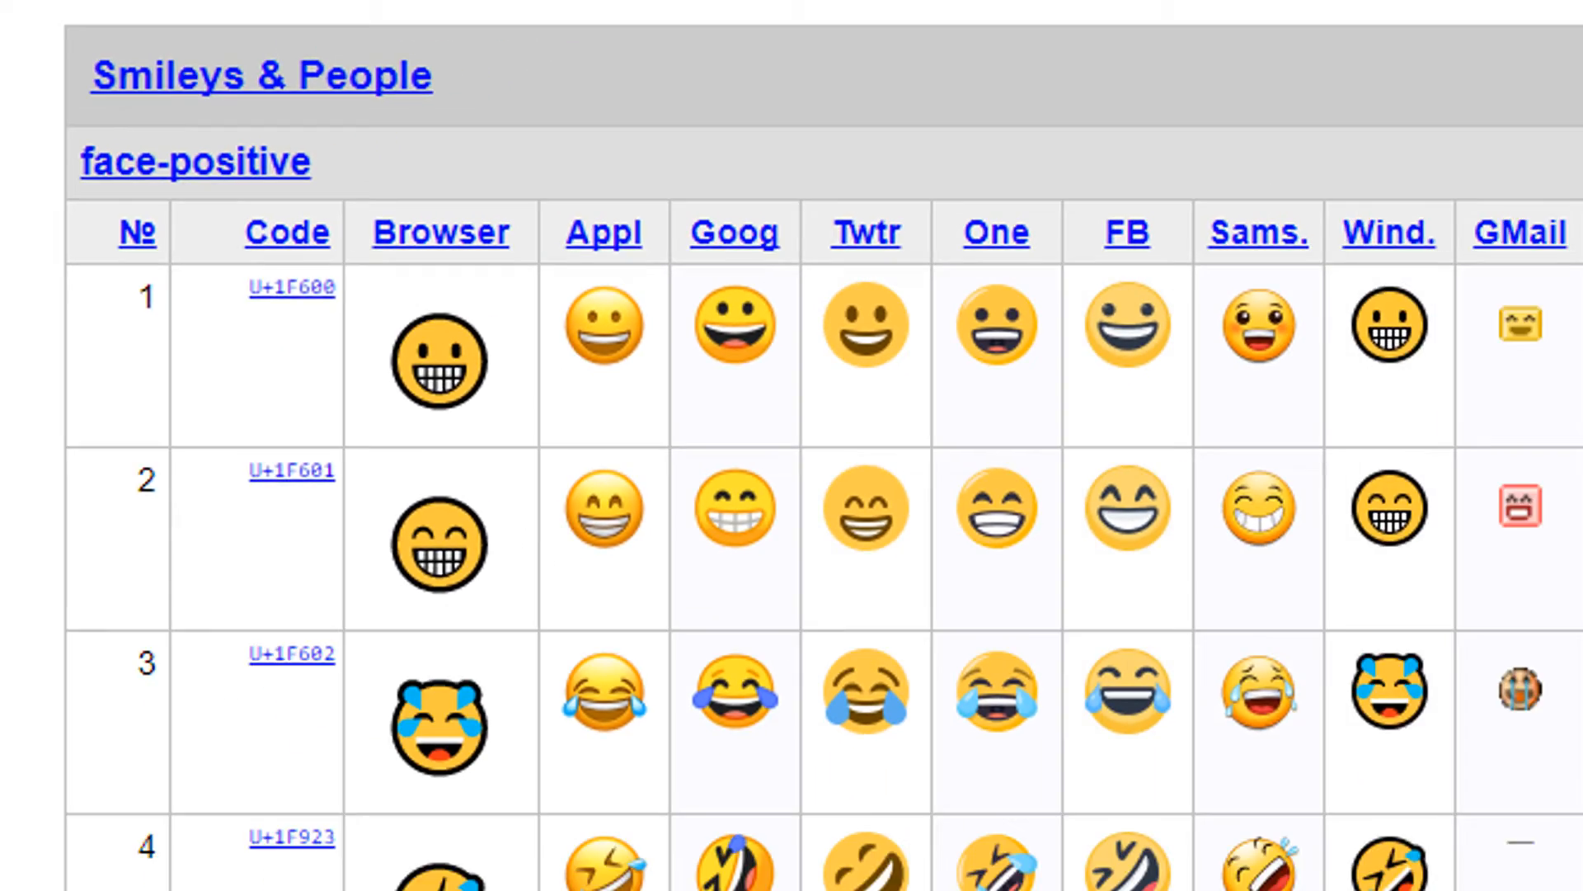
Scroll the Unicode Full Emoji List to review the face-positive smiley codes.
{"action": "scroll", "scroll_direction": "up", "scroll_amount": 3}
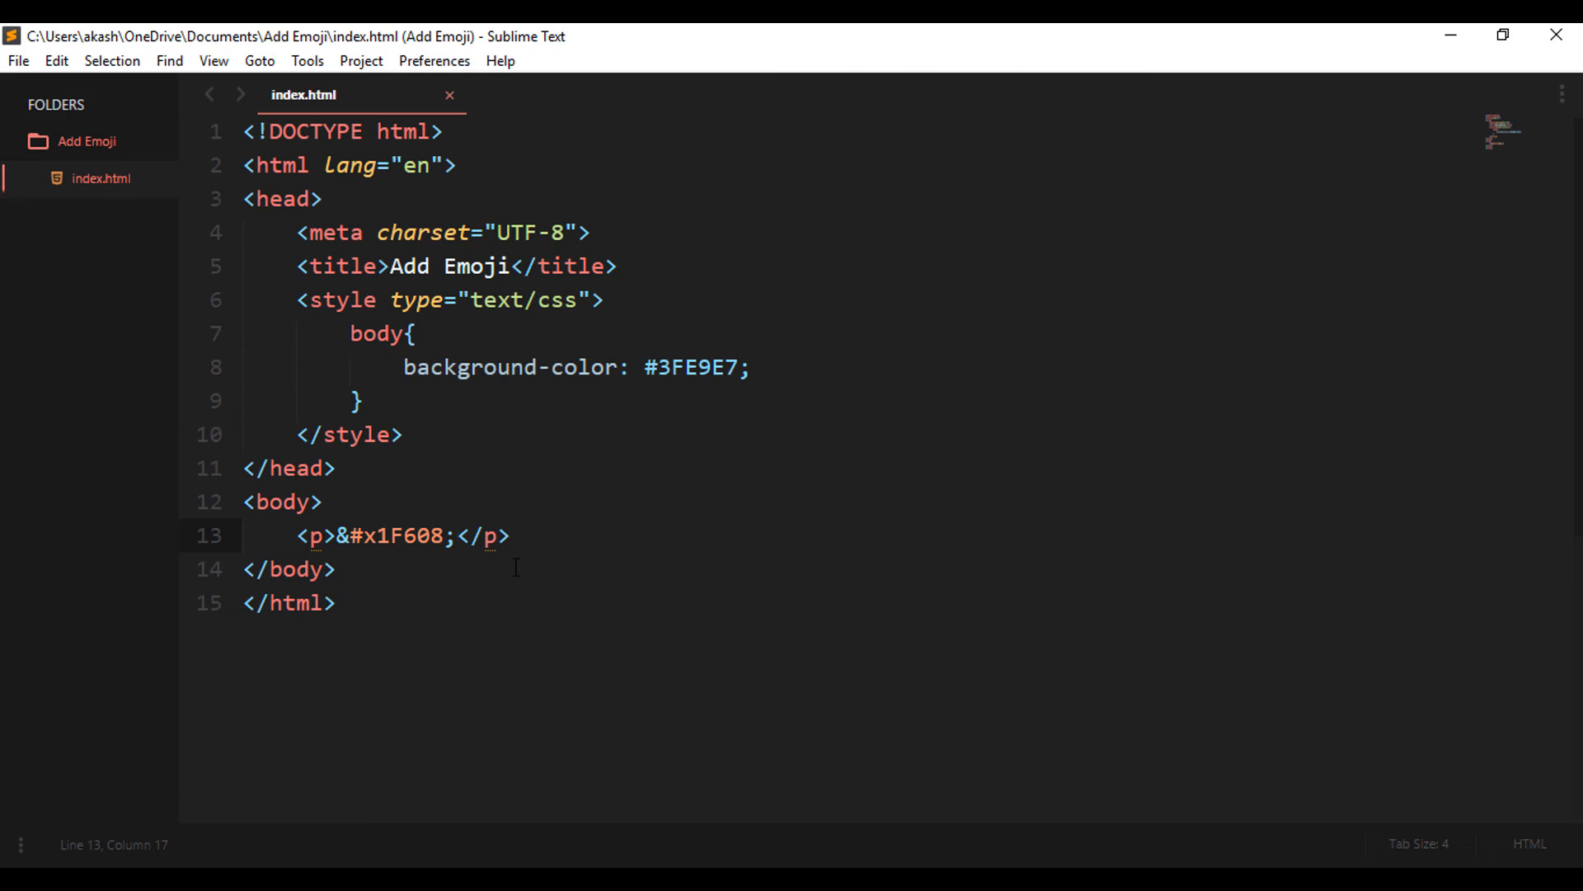
Duplicate the <p>&#x1F608;</p> emoji paragraph line.
{"action": "triple_click", "coordinate": [404, 535]}
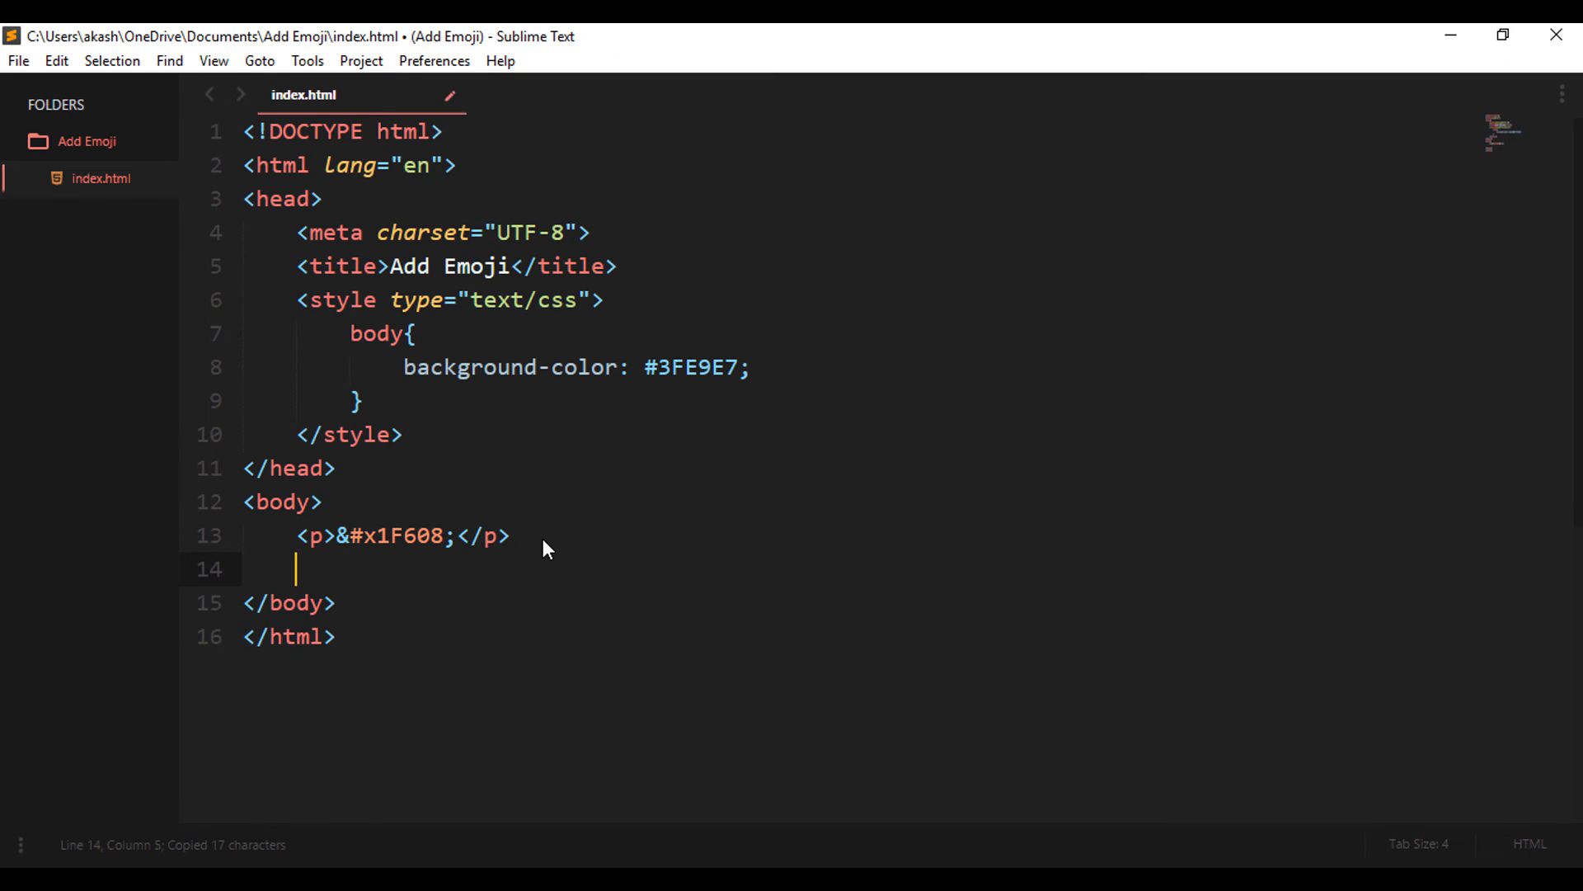
{"action": "key", "text": "ctrl+v"}
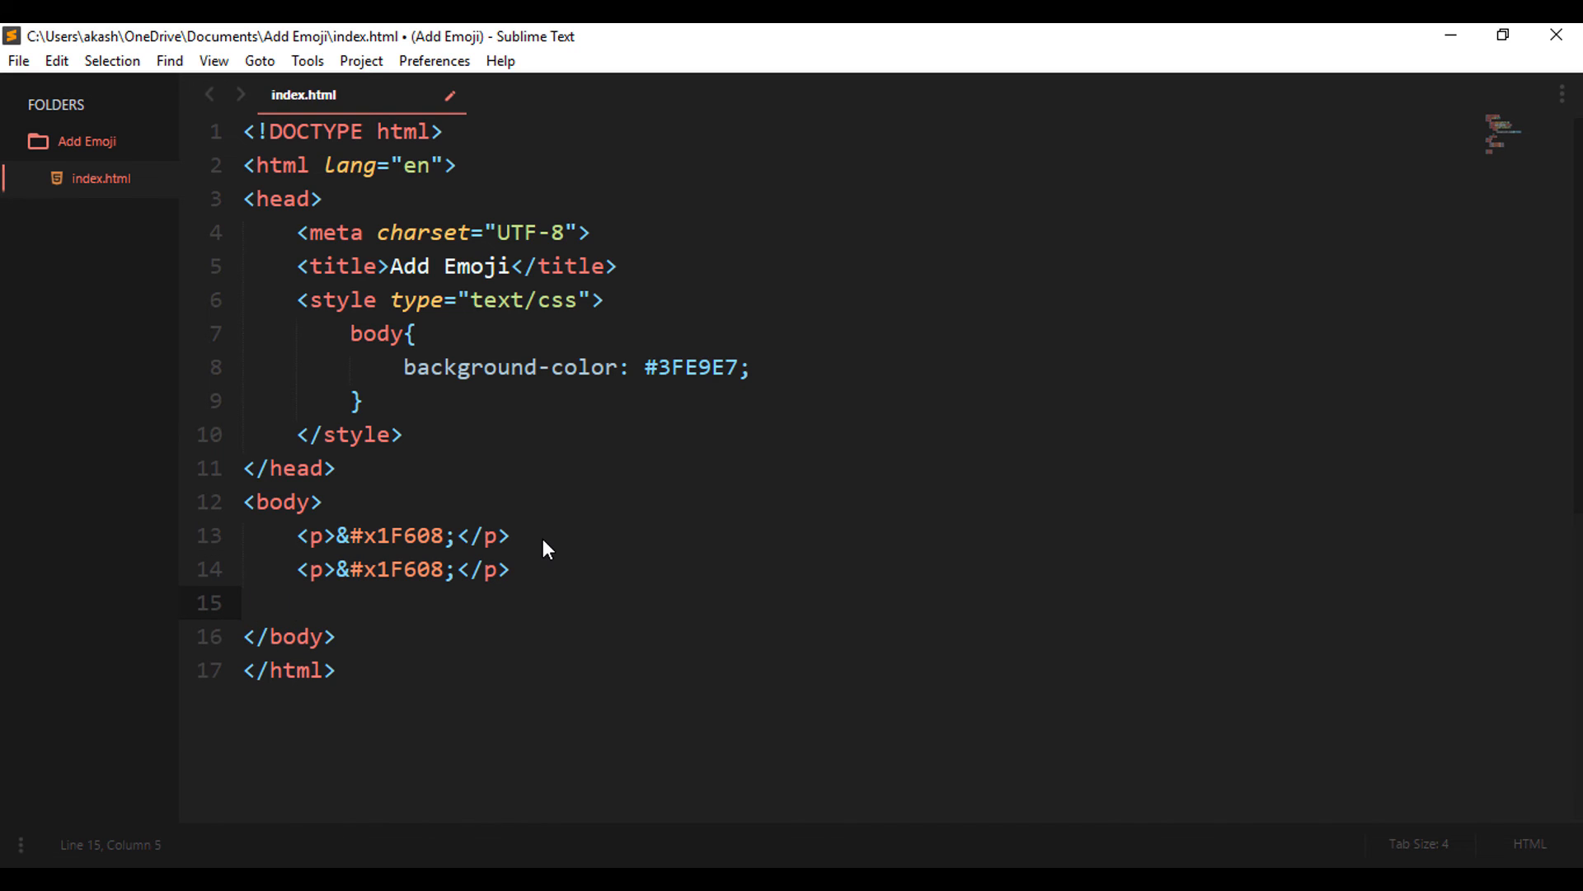
{"action": "type", "text": "<p>&#x1F608;</p>"}
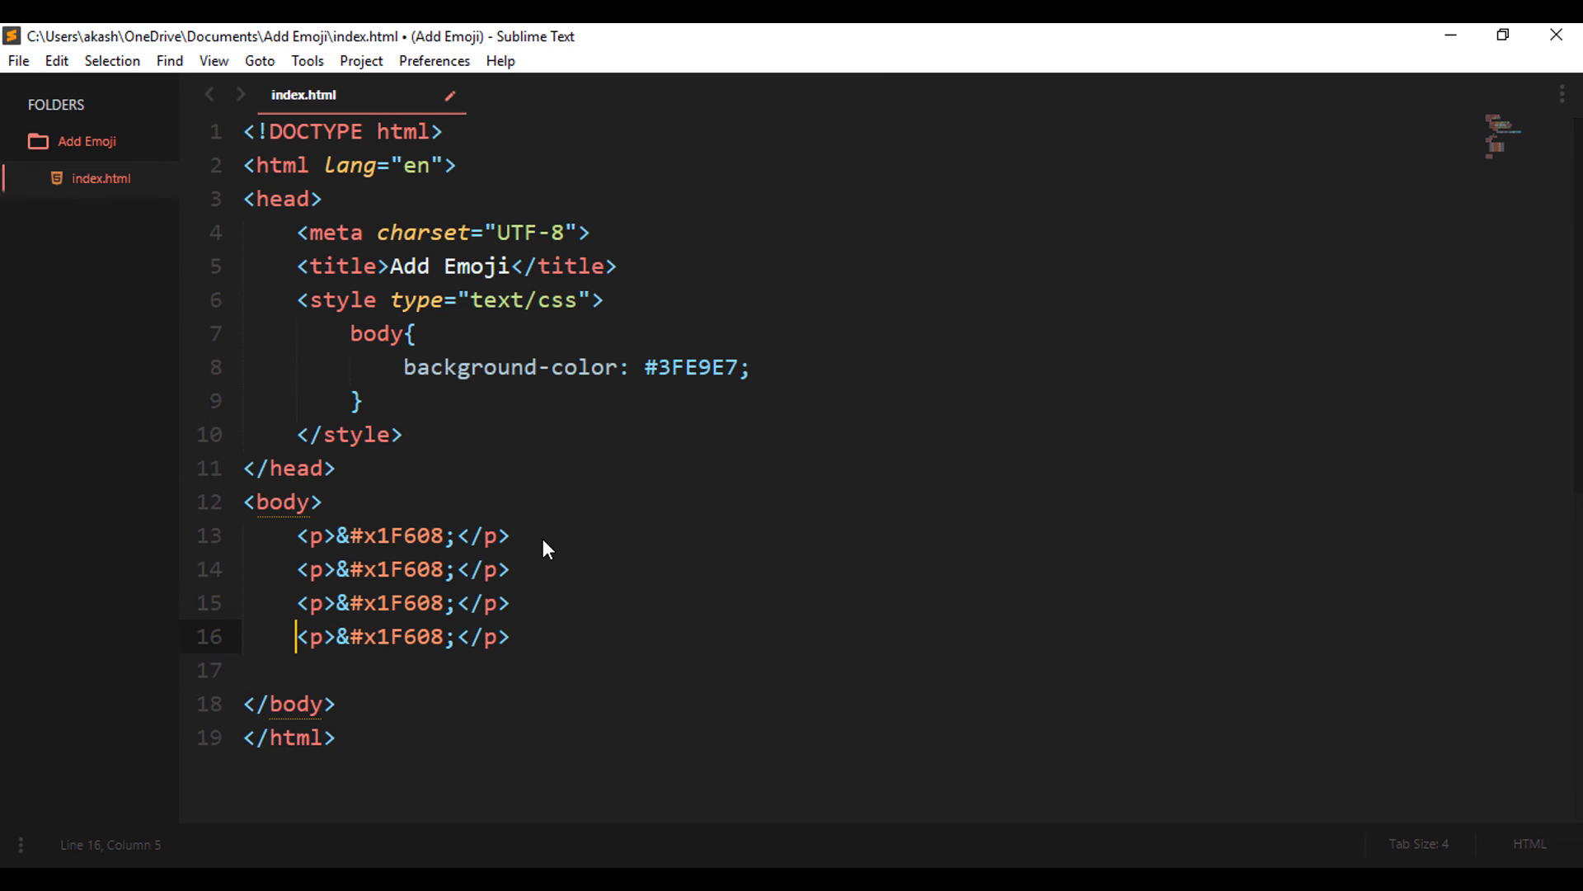
Change the copied paragraphs' codes to 1F605, 1F60A and 1F603.
{"action": "left_click", "coordinate": [445, 568]}
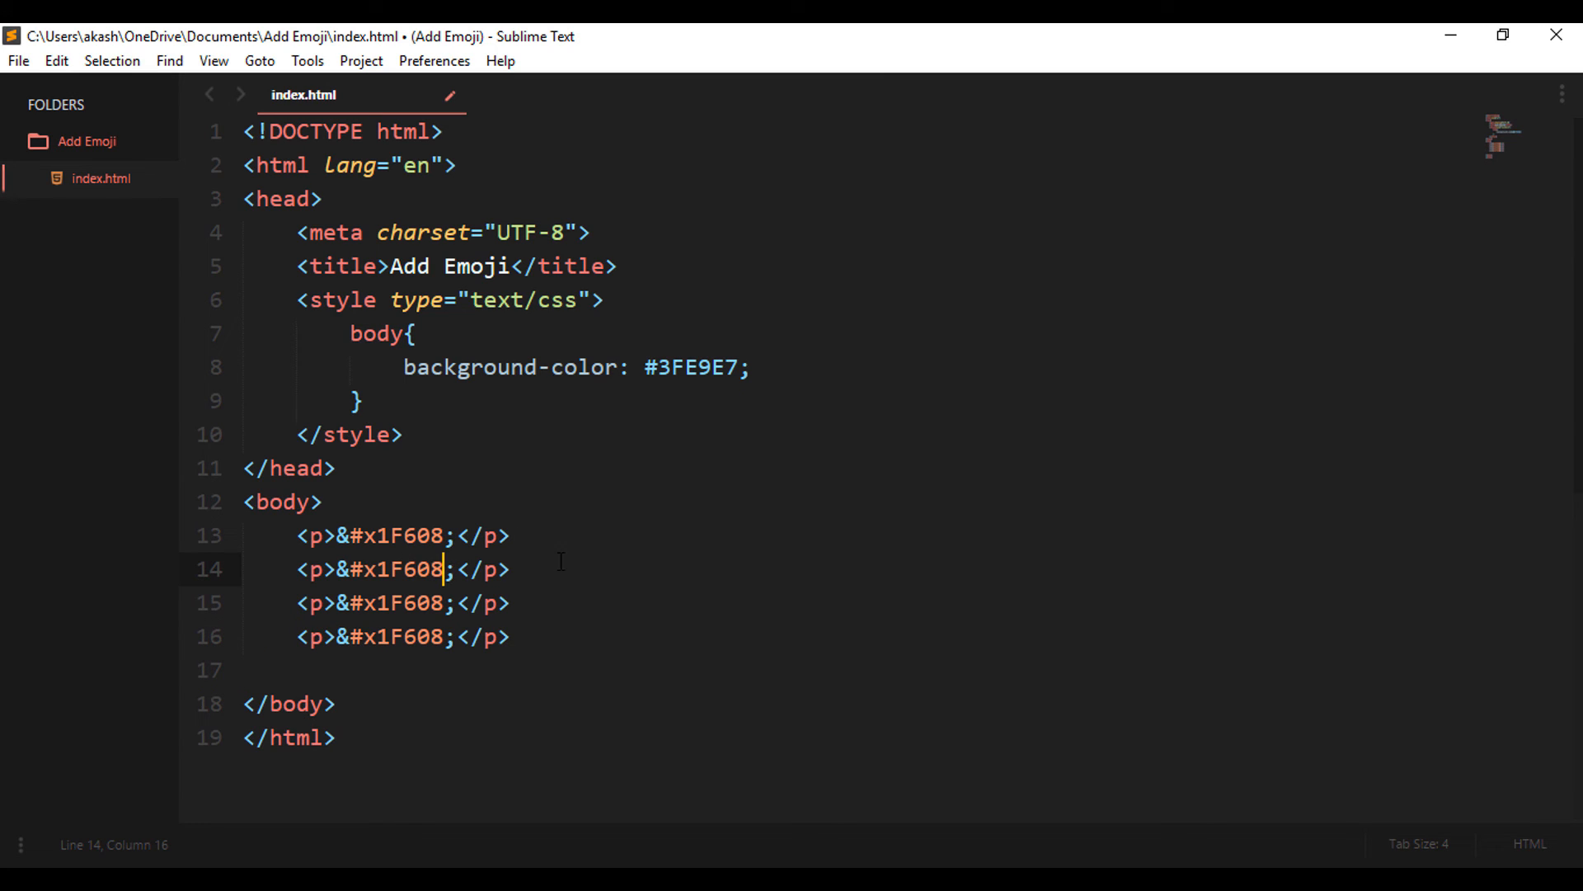
{"action": "type", "text": "5"}
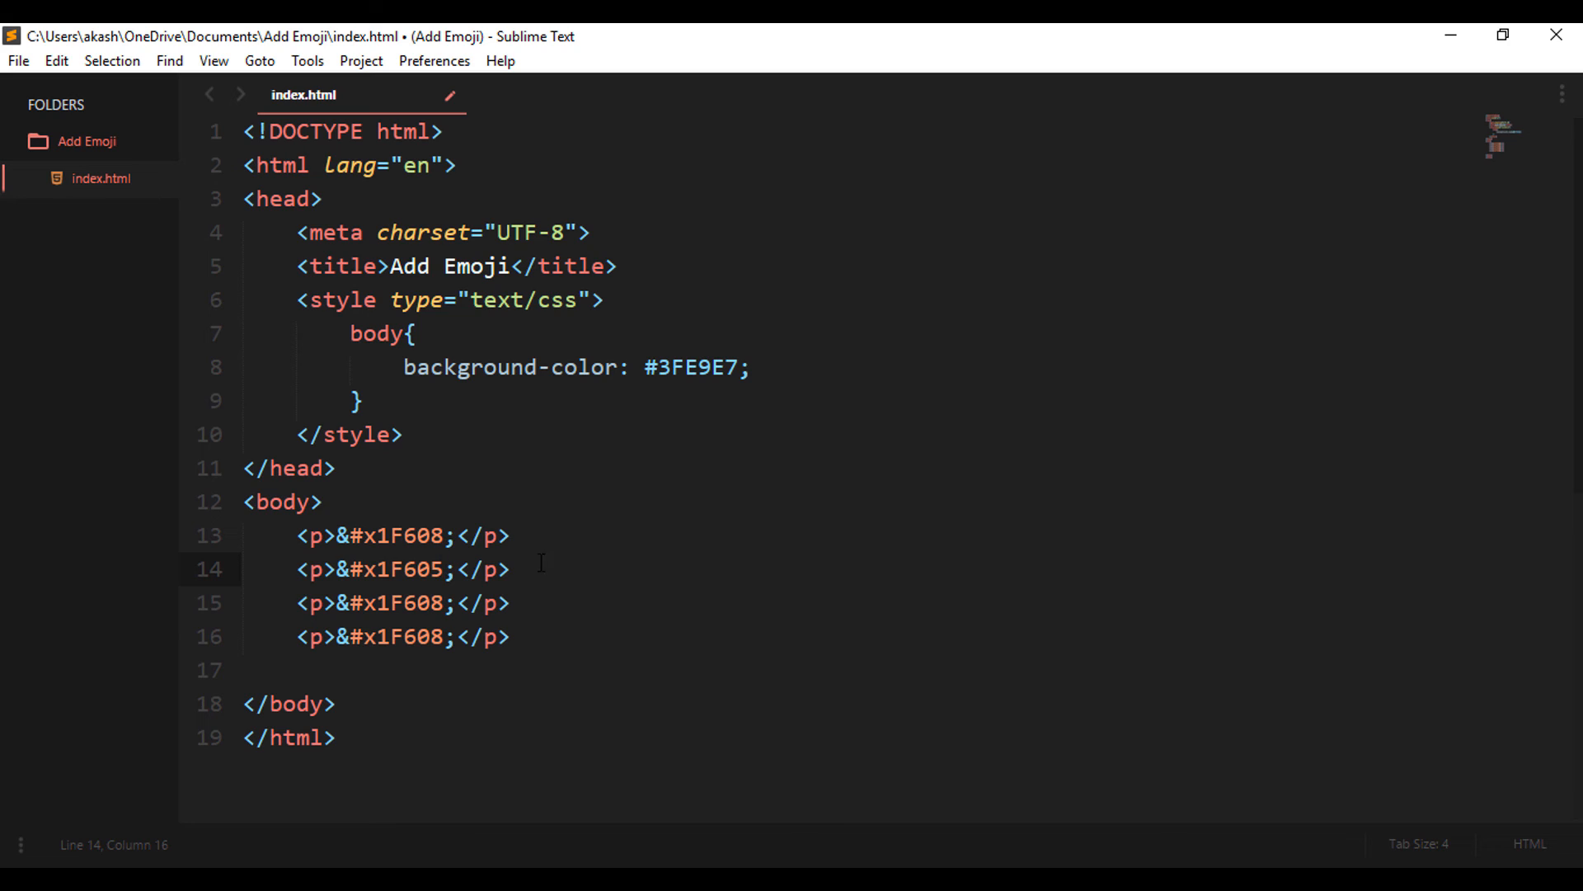
{"action": "left_click", "coordinate": [719, 602]}
{"action": "type", "text": "A"}
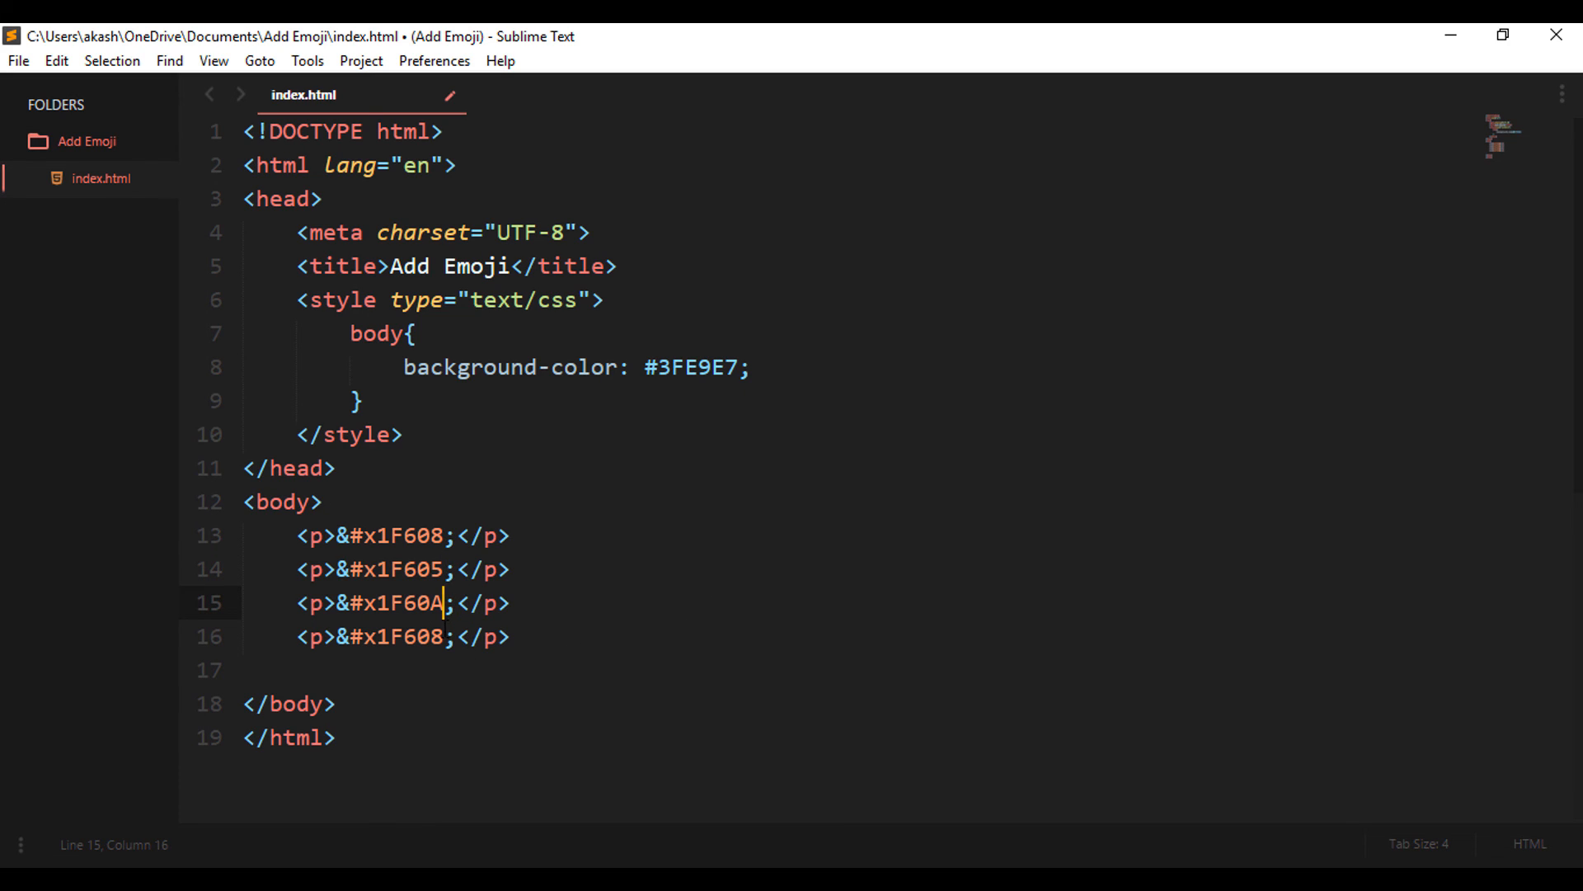
{"action": "type", "text": "3"}
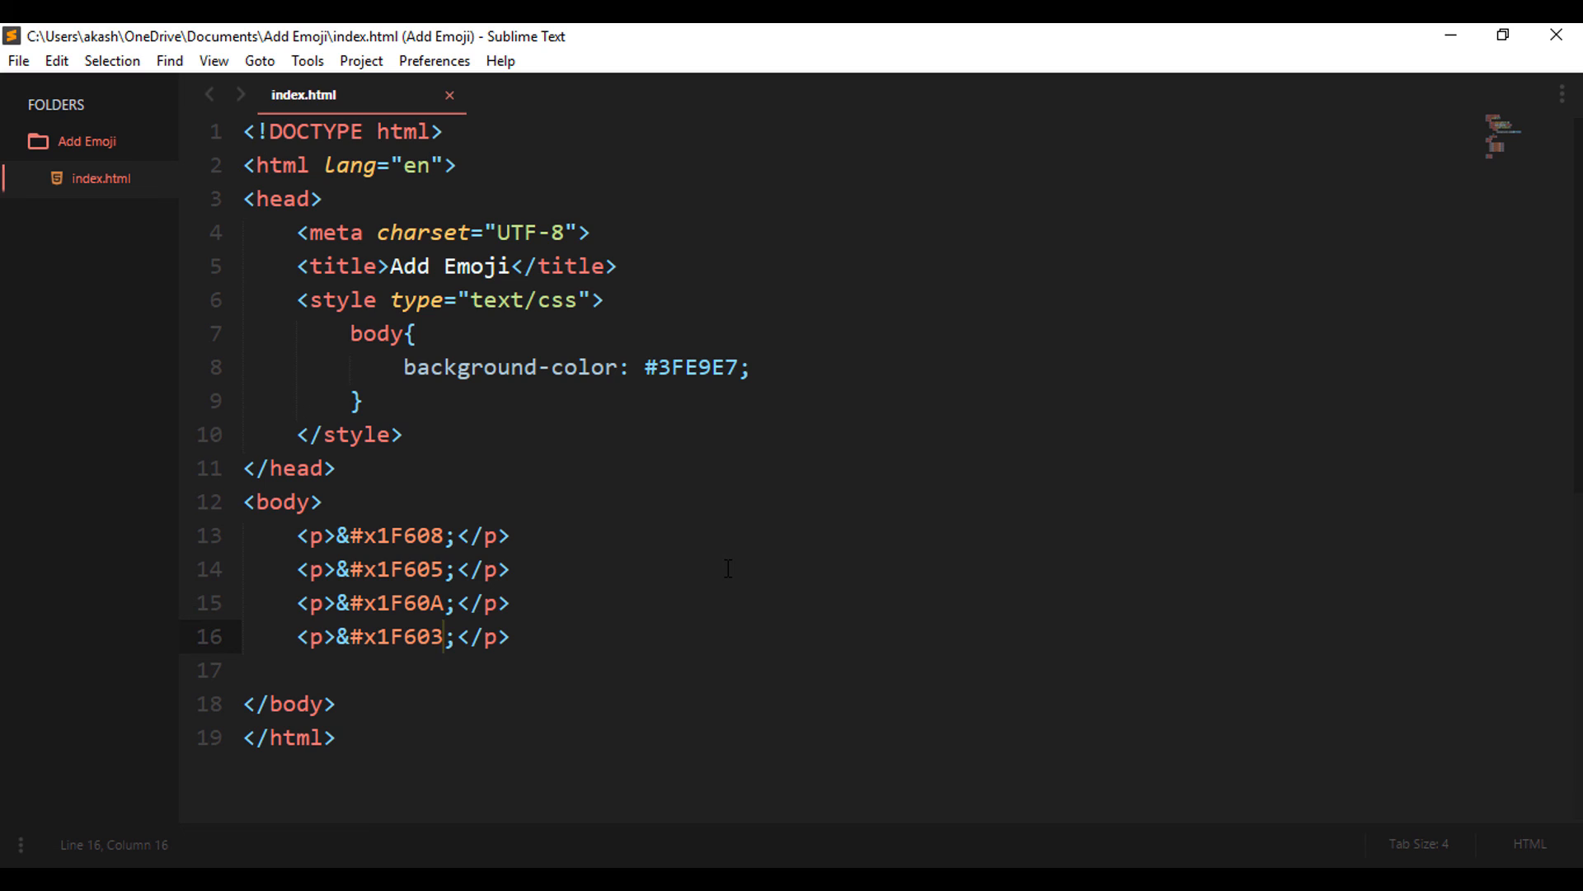
Save index.html with paragraphs coded 1F608, 1F605, 1F60A and 1F603.
{"action": "left_click", "coordinate": [513, 568]}
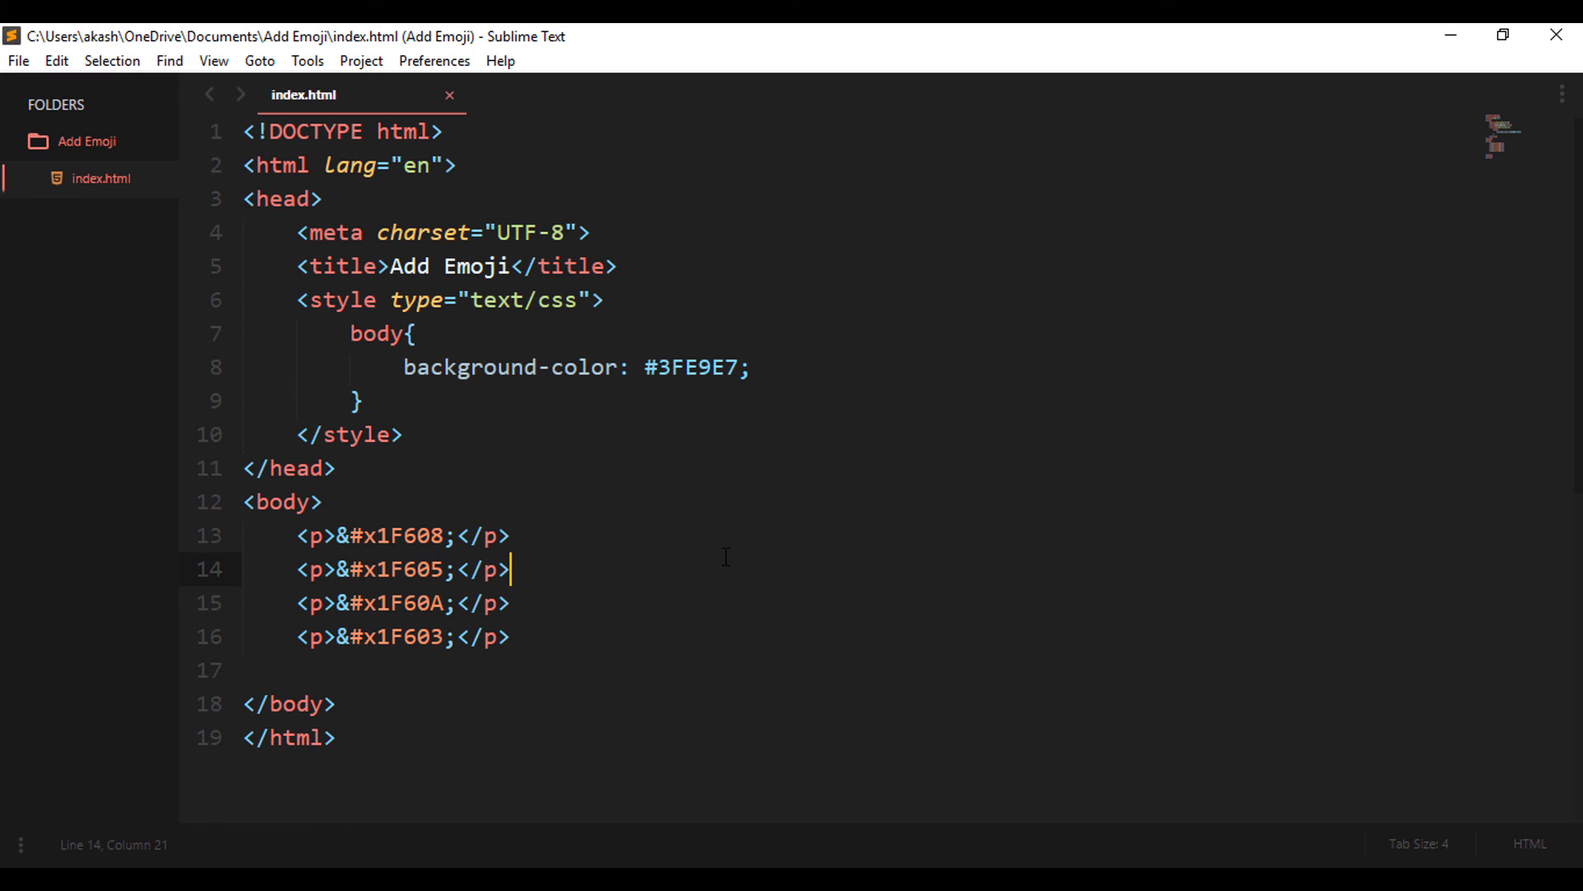
{"action": "mouse_move", "coordinate": [1123, 456]}
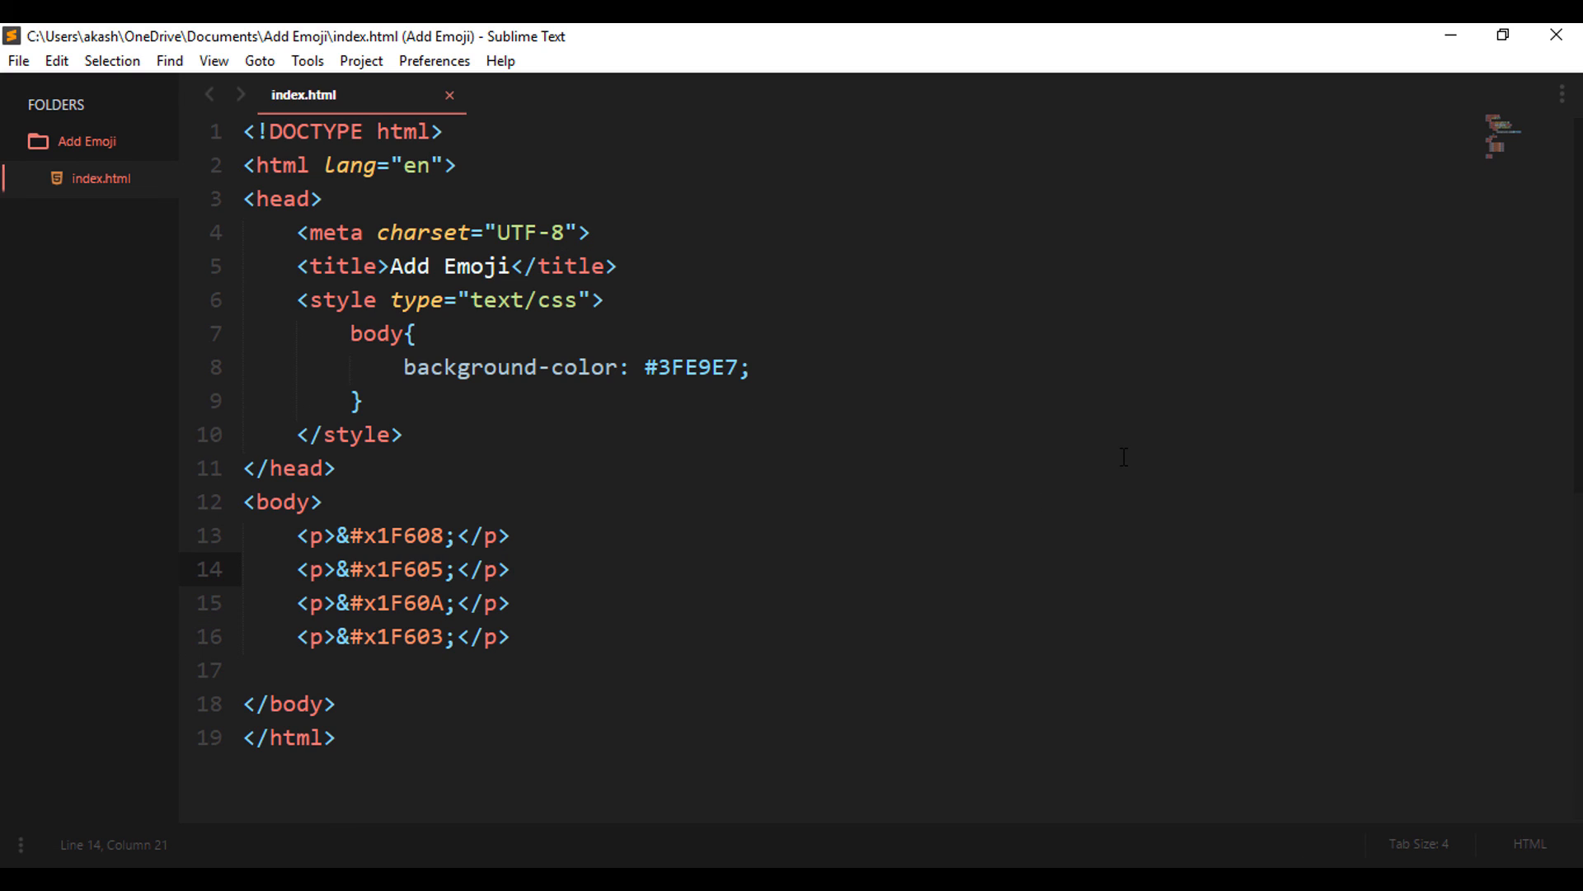
{"action": "mouse_move", "coordinate": [756, 209]}
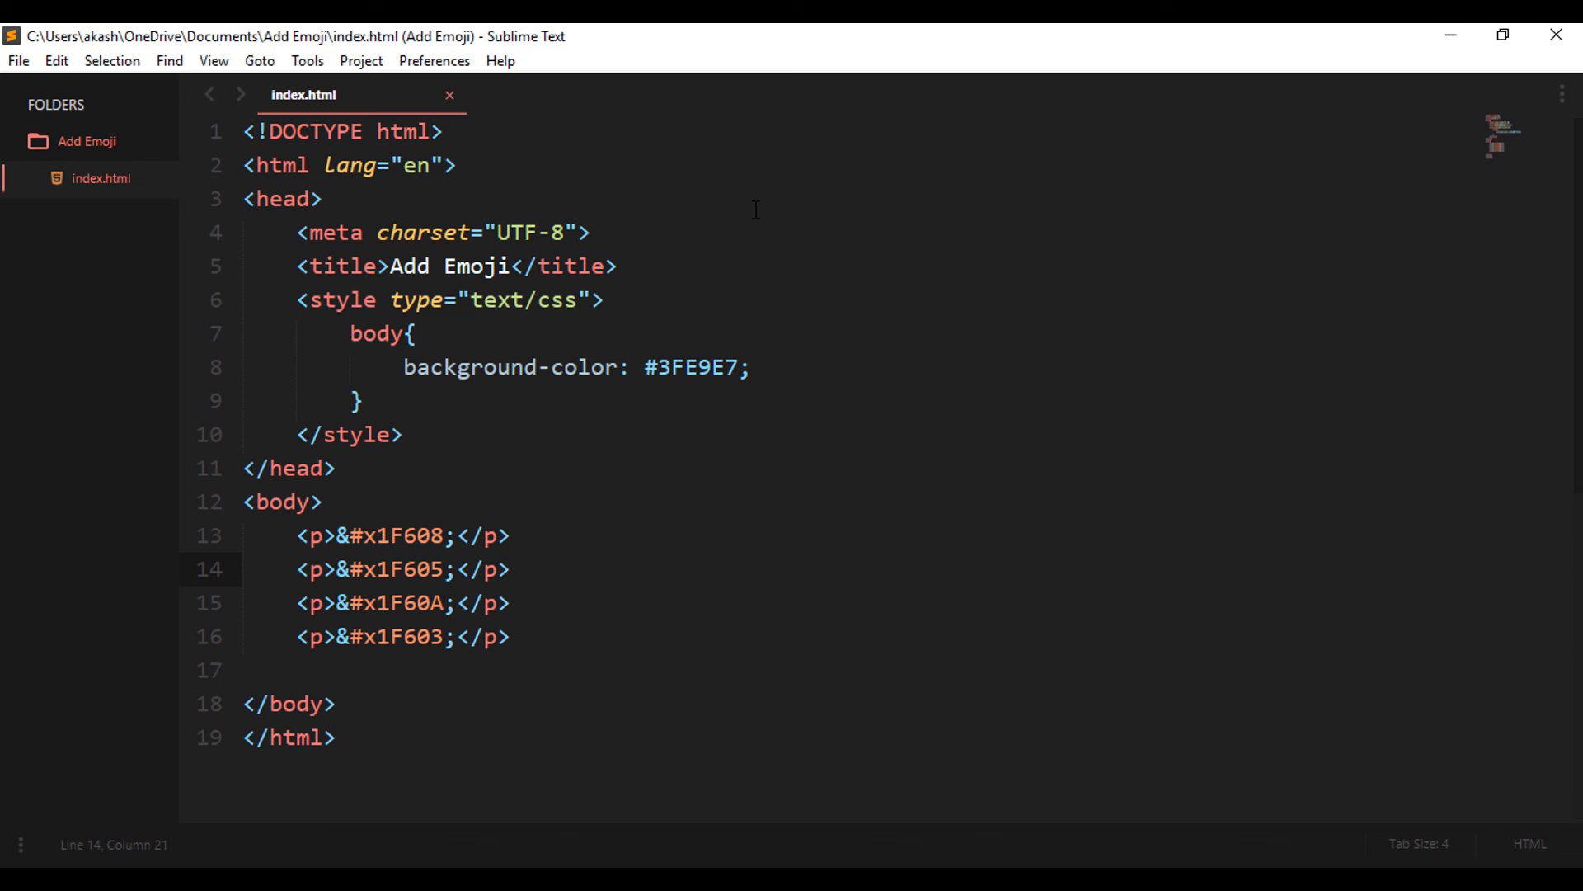